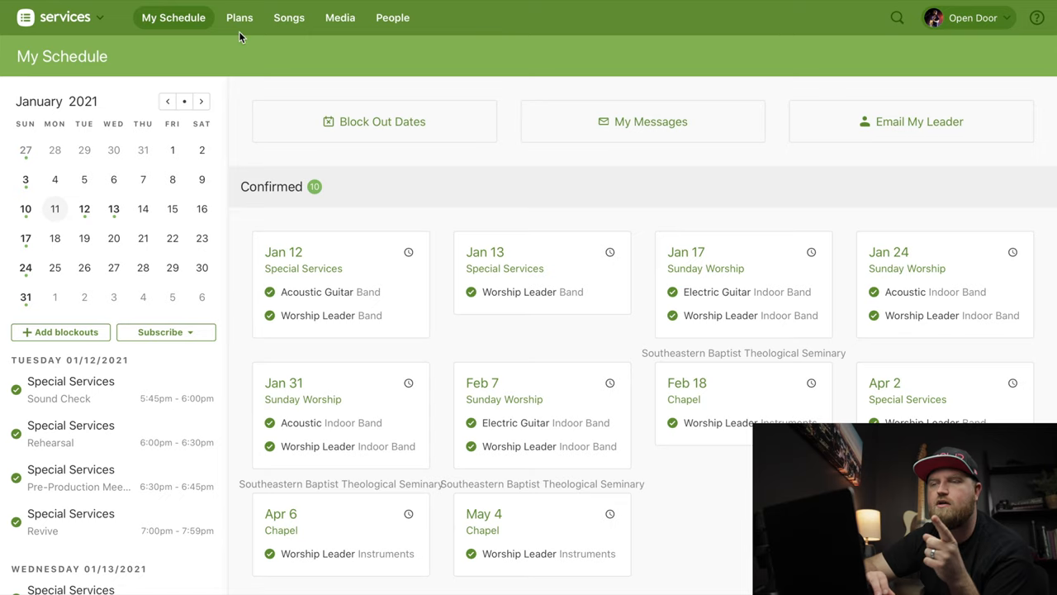
mouse_move(338, 126)
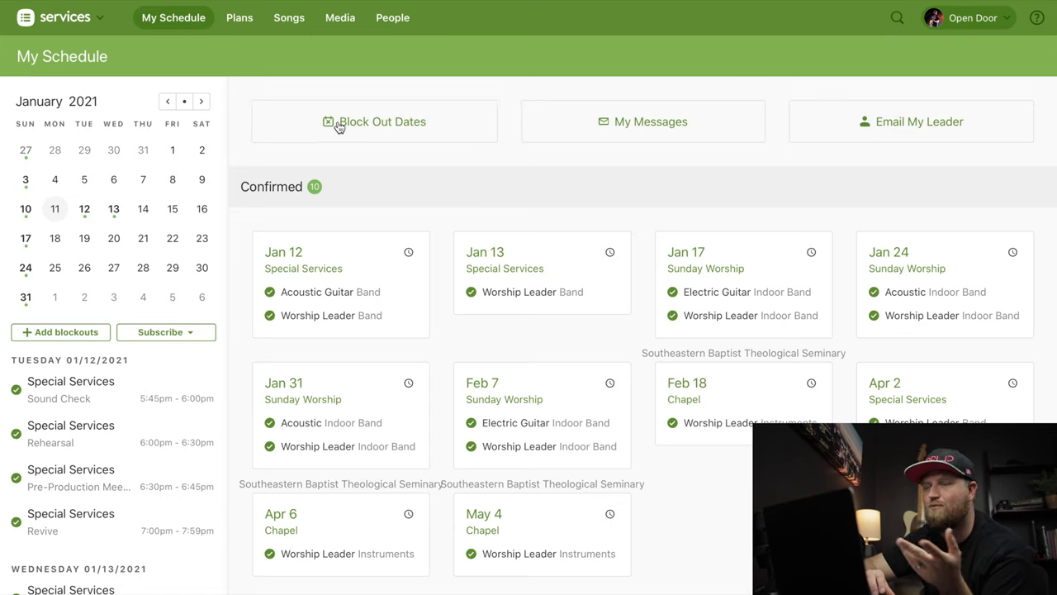
- Block out January 11–29, 2021 and review the 7 conflicting assignments
click(375, 122)
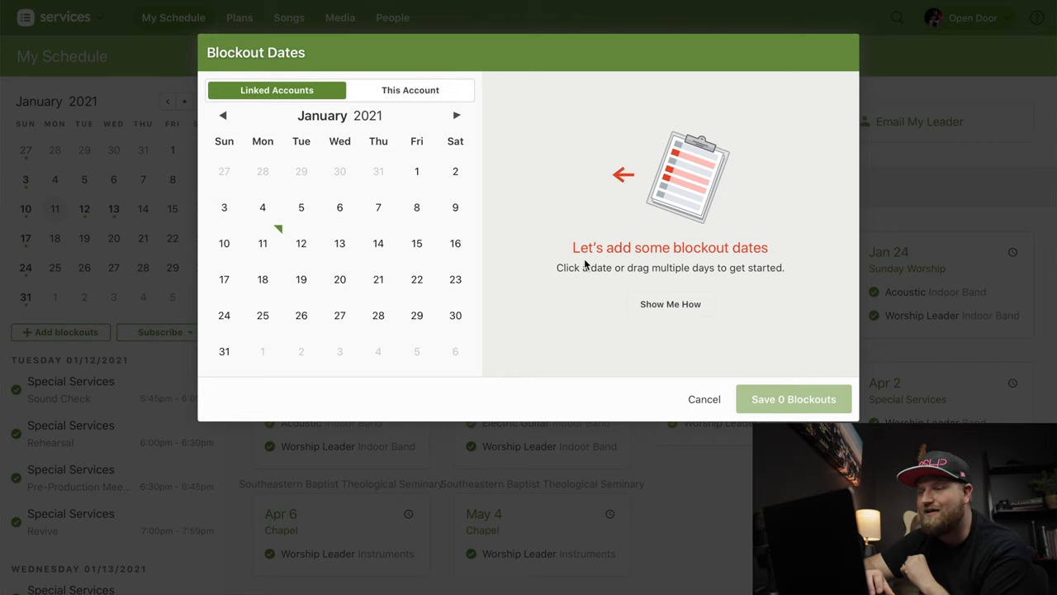
mouse_move(579, 266)
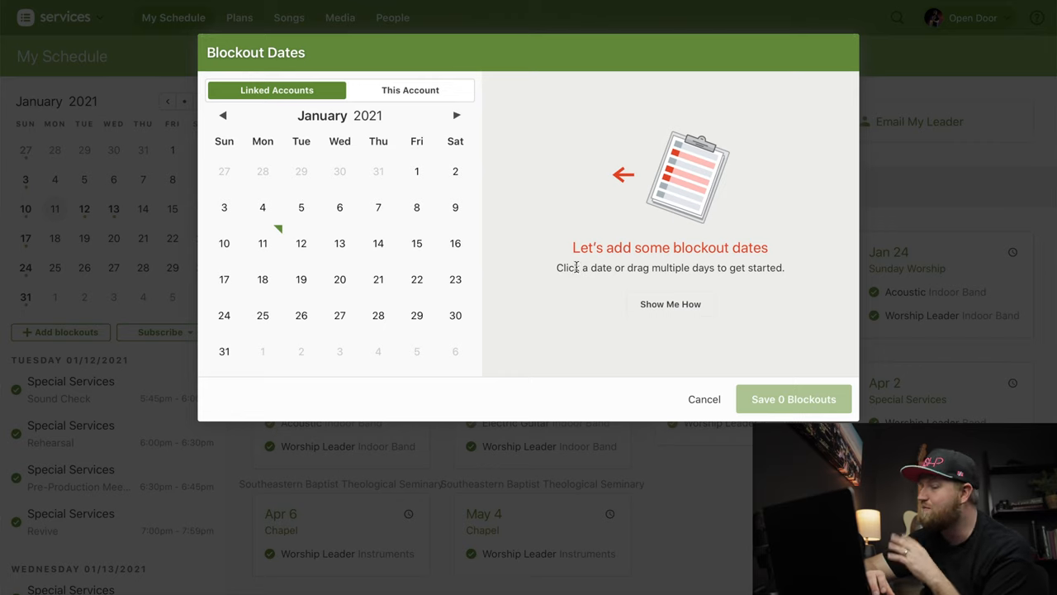
mouse_move(308, 226)
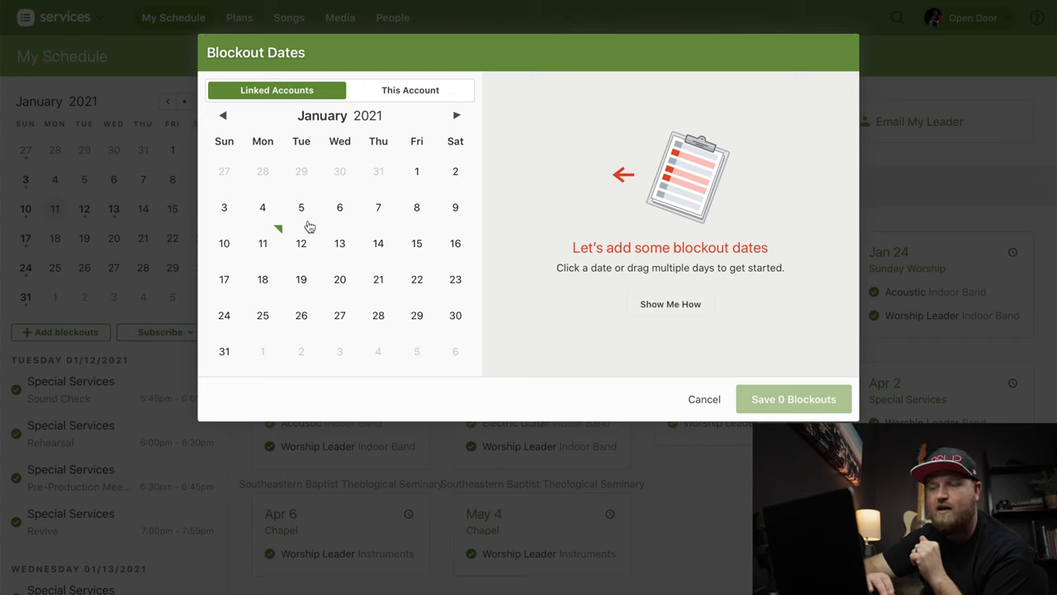
drag(263, 243, 417, 314)
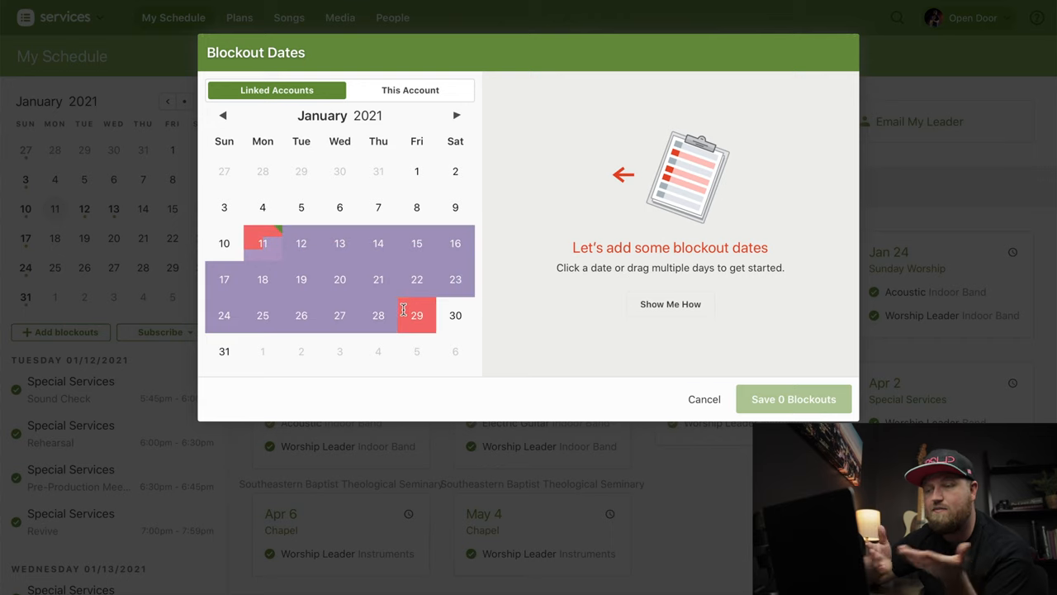
drag(263, 243, 417, 314)
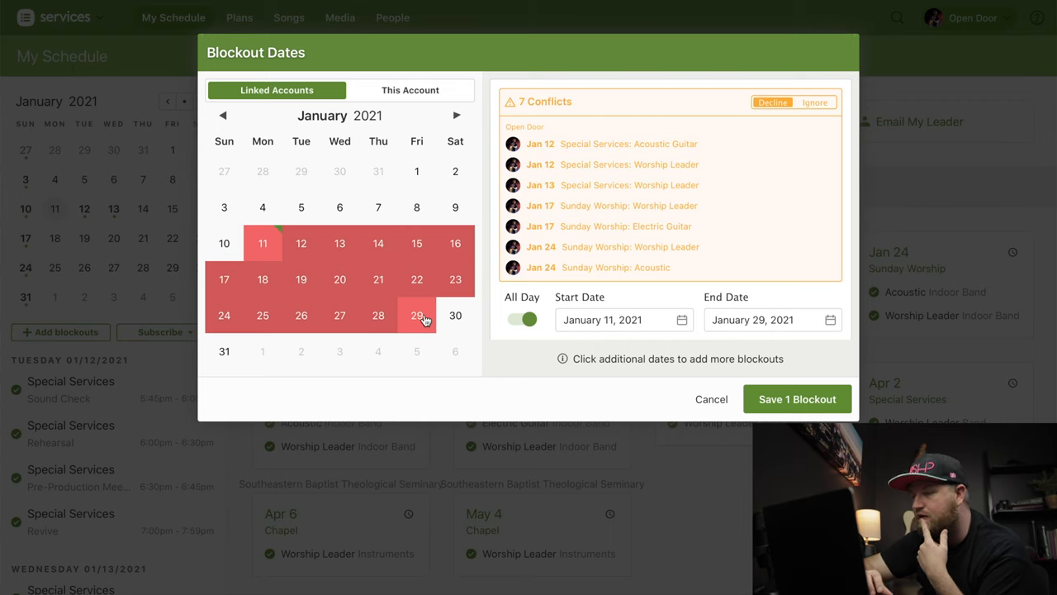
click(711, 399)
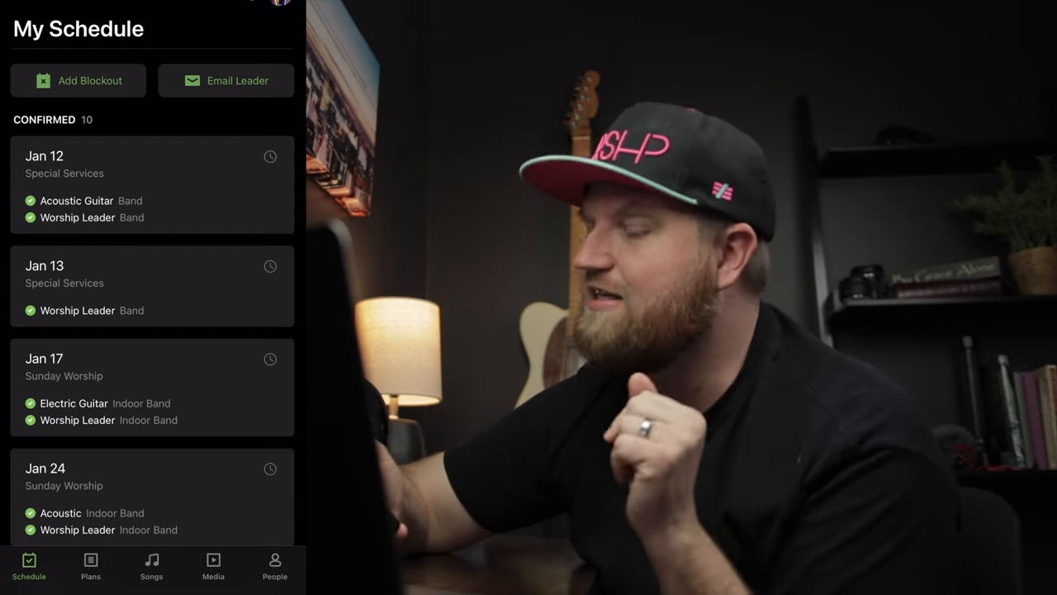
- Switch to the mobile app's Schedule tab to see the ten confirmed assignments
click(79, 80)
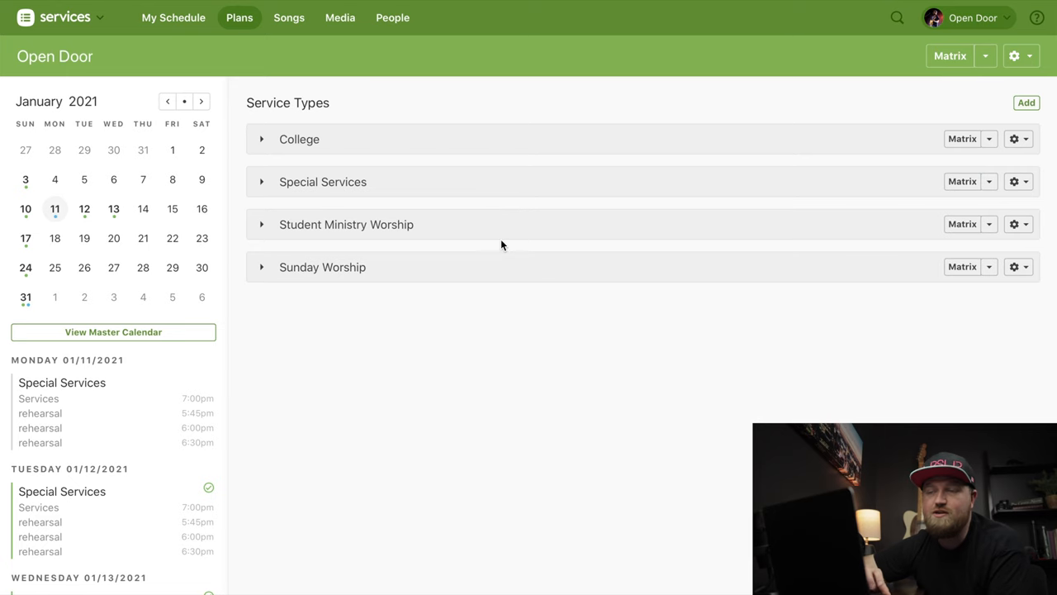
- Go to Plans, expand Sunday Worship and open the February 14, 2021 plan
click(239, 18)
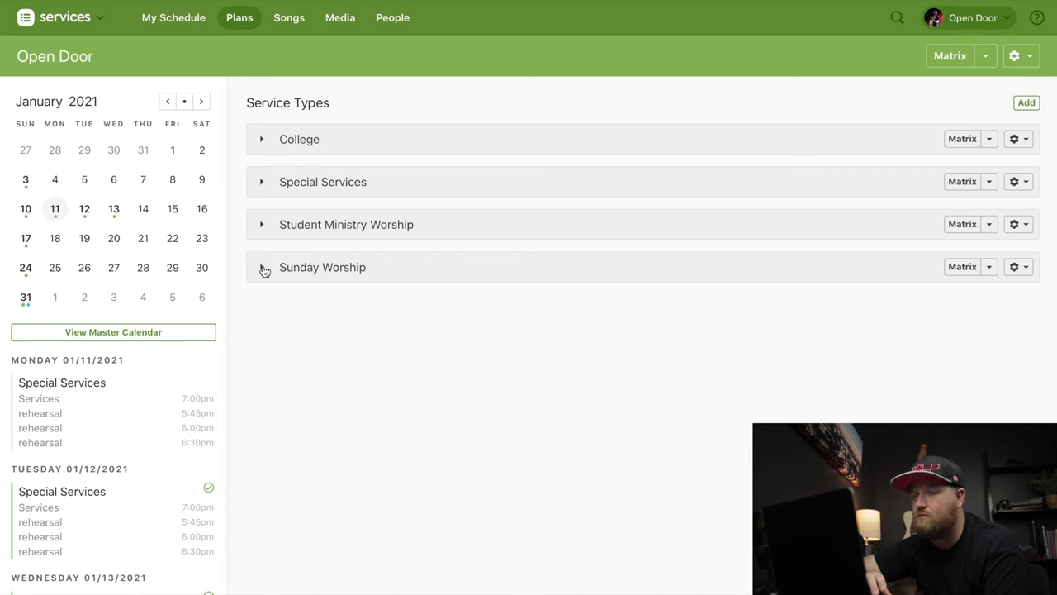
click(262, 267)
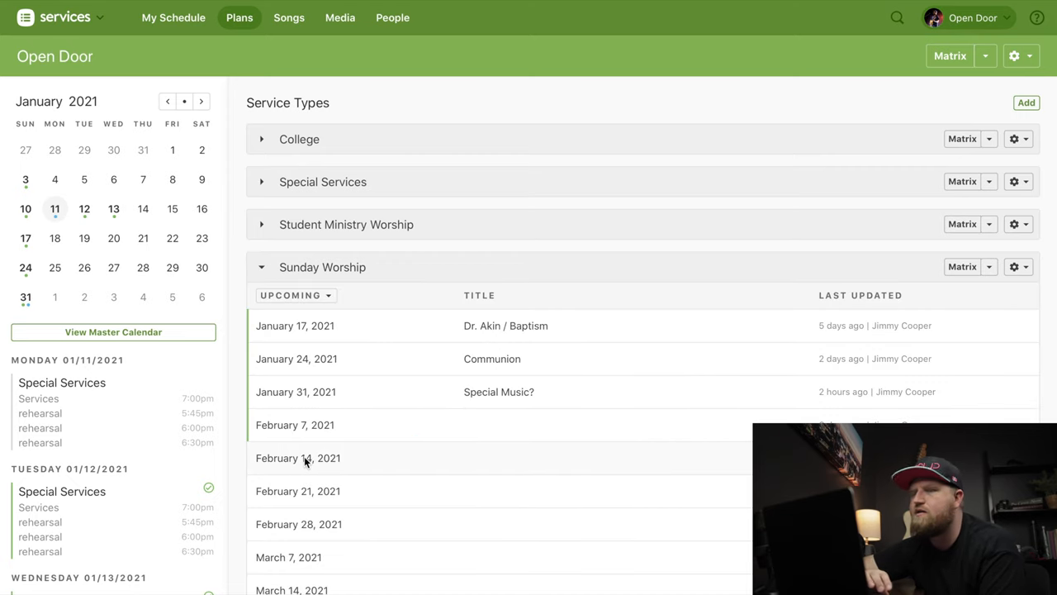
click(298, 458)
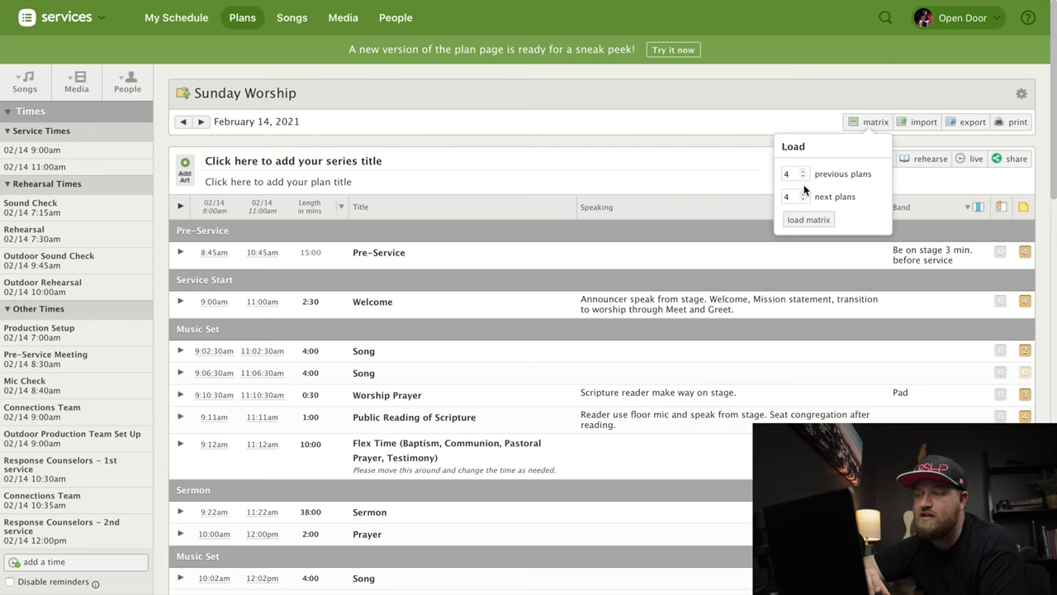
mouse_move(808, 219)
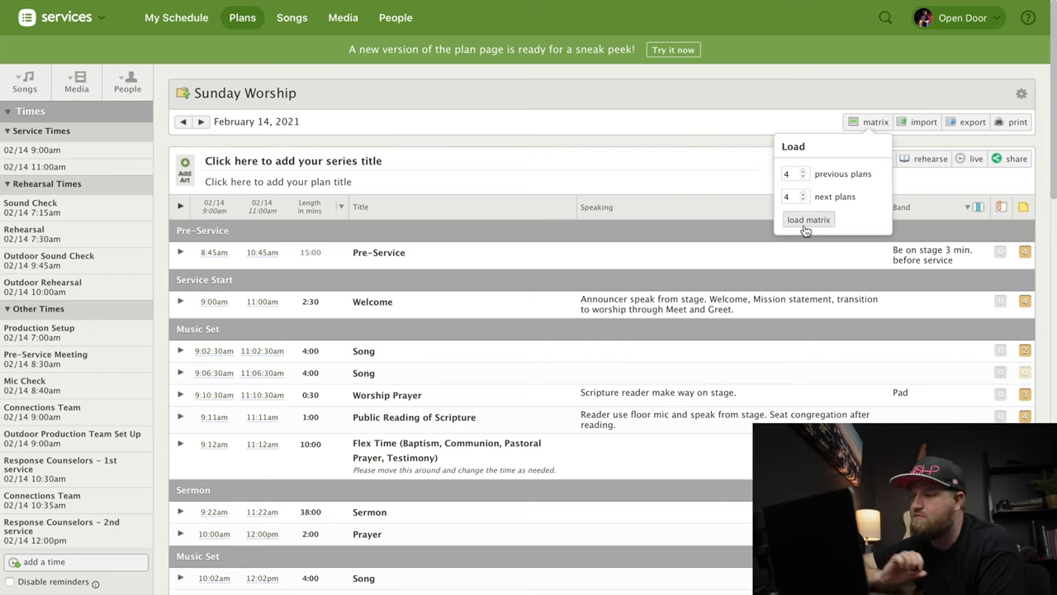
- Load the Sunday Worship matrix and bring up the Load A Plan service type list
click(808, 219)
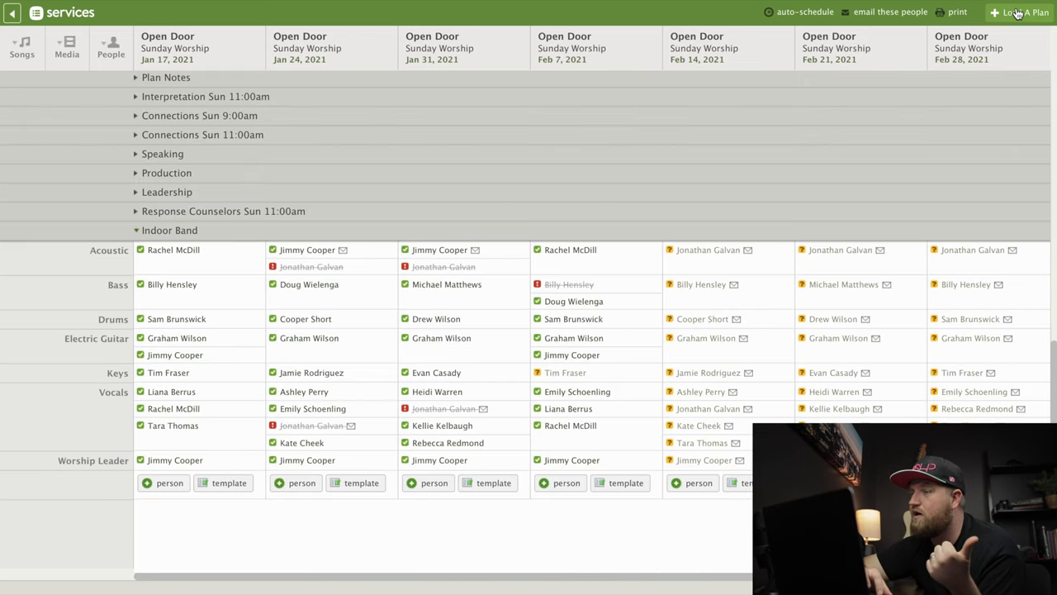
click(1022, 11)
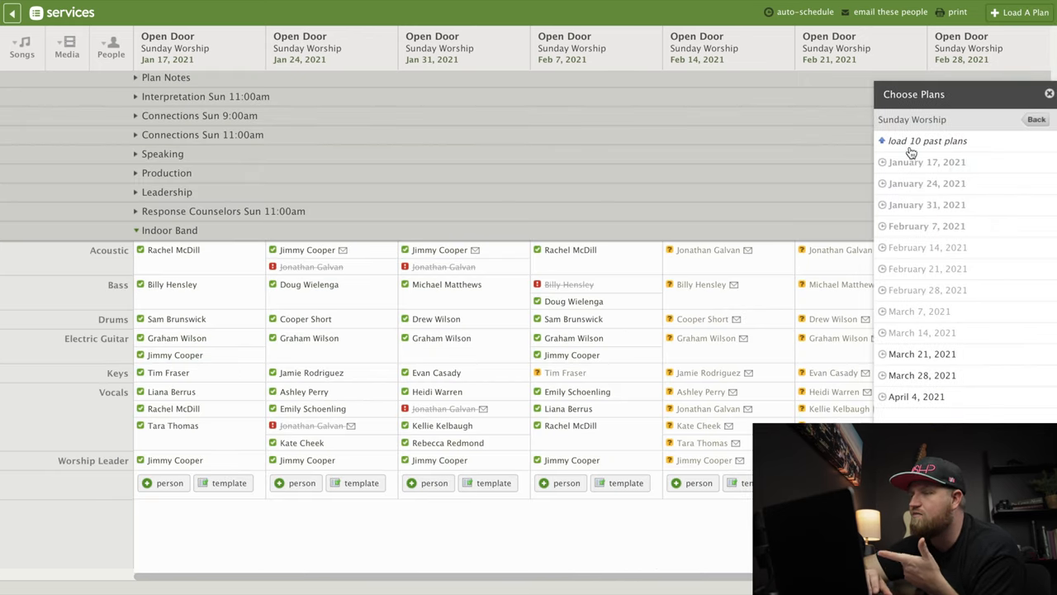
scroll(up, 3)
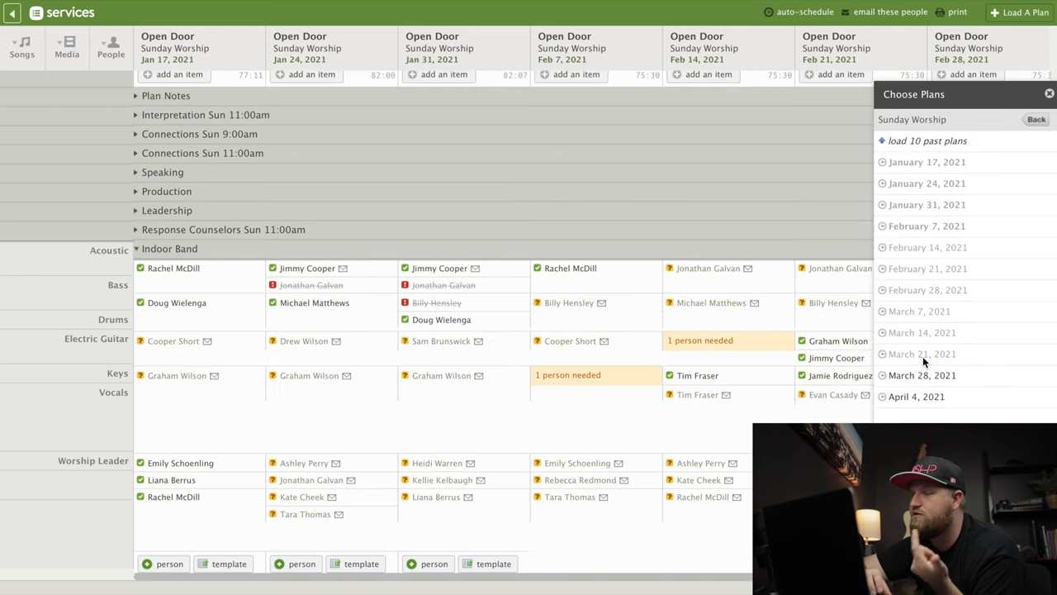
click(1037, 119)
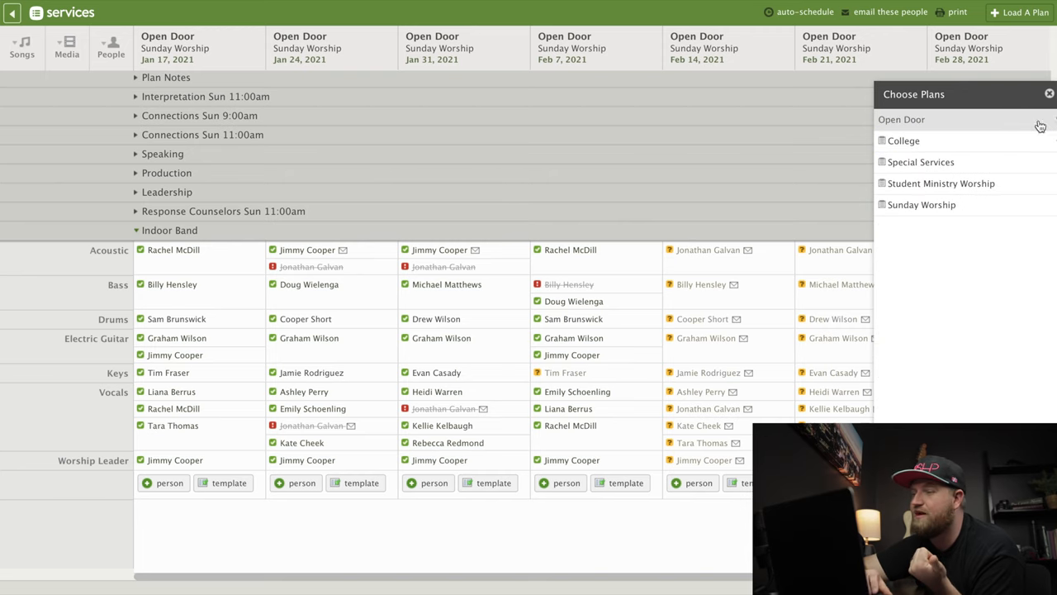
mouse_move(921, 162)
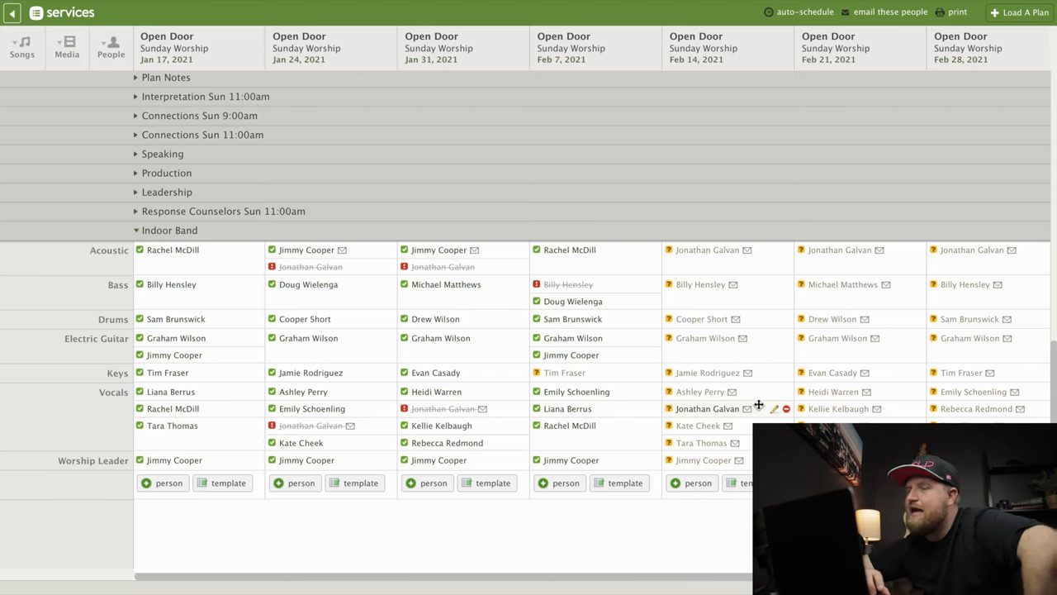
mouse_move(830, 387)
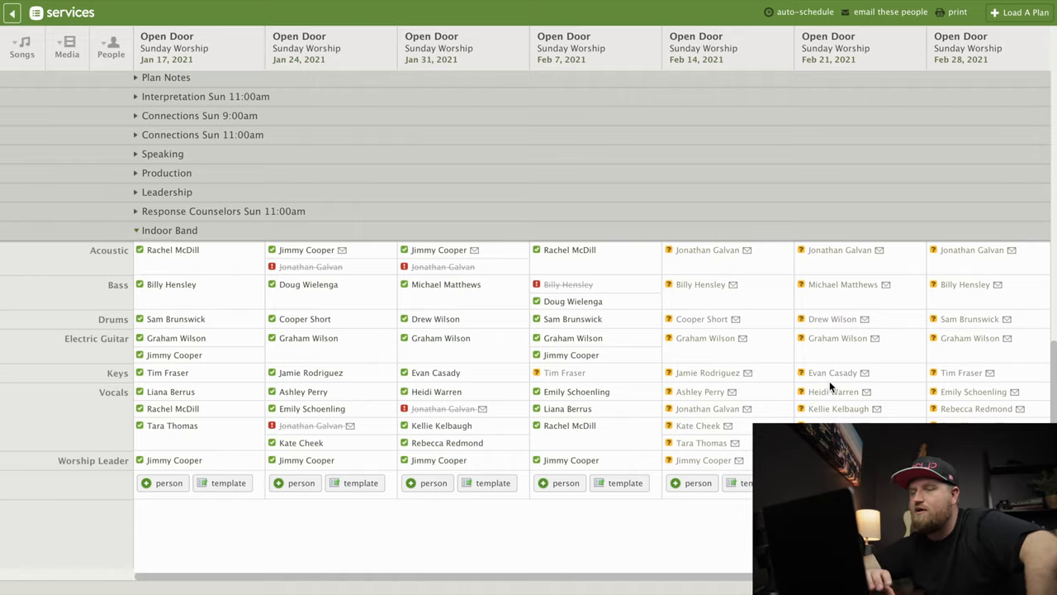
scroll(right, 3)
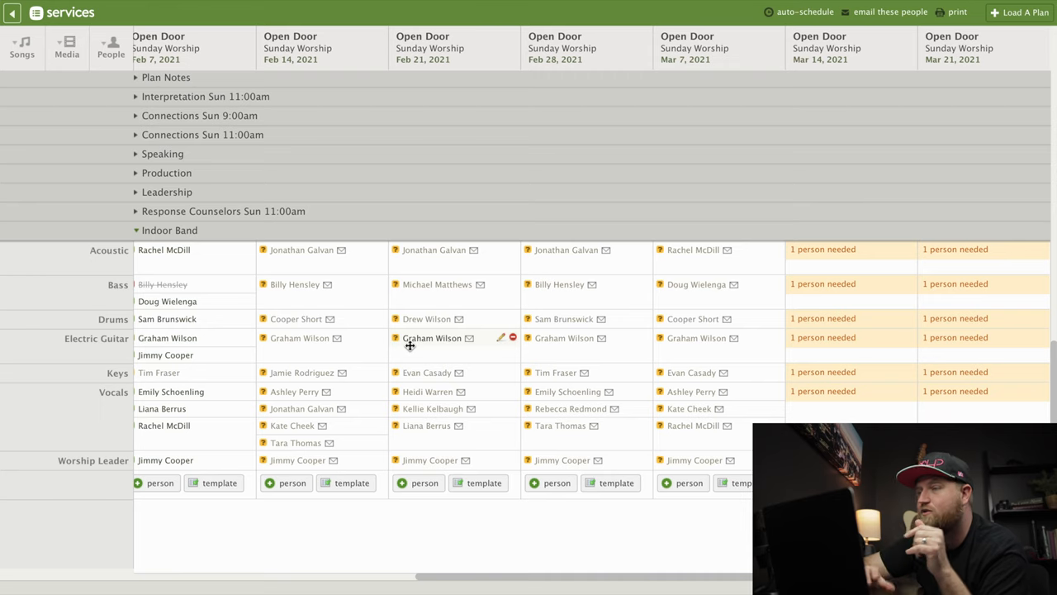
mouse_move(862, 179)
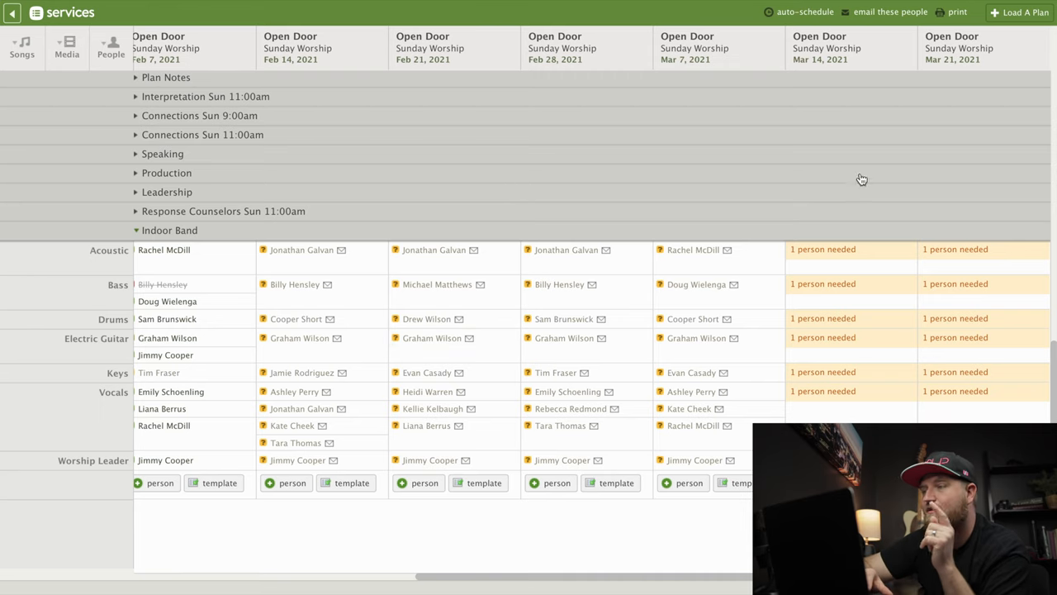
- Add later Sunday Worship plans to the matrix and fill the March 14 Electric Guitar opening
click(1024, 12)
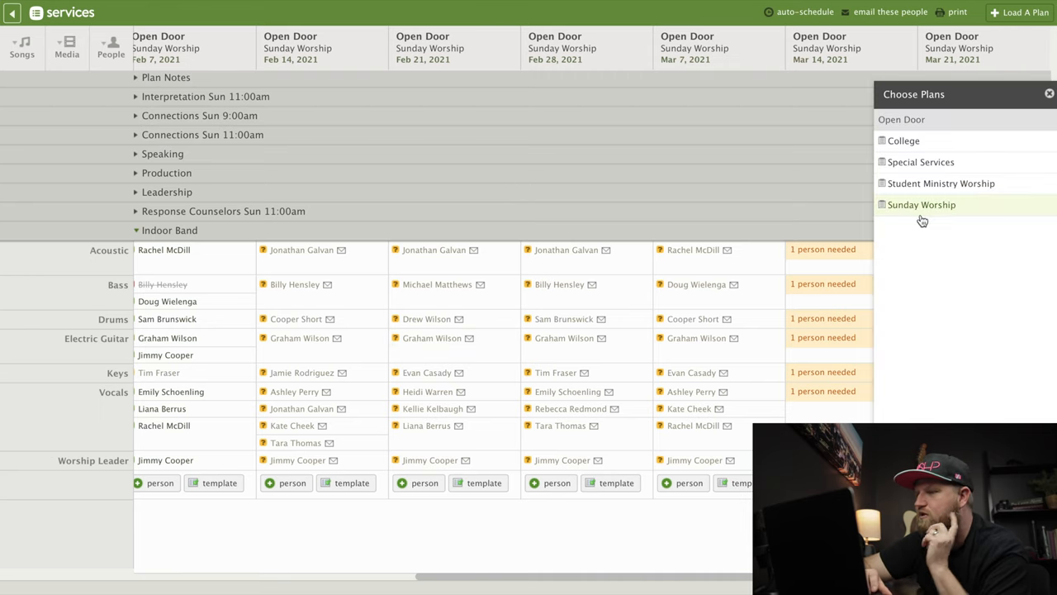
click(922, 204)
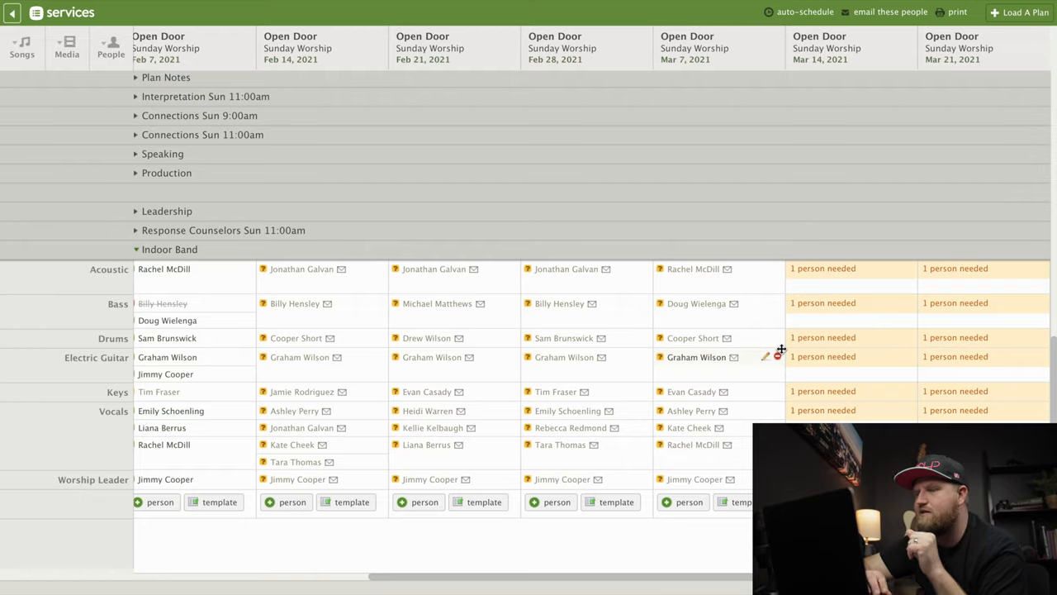
scroll(right, 3)
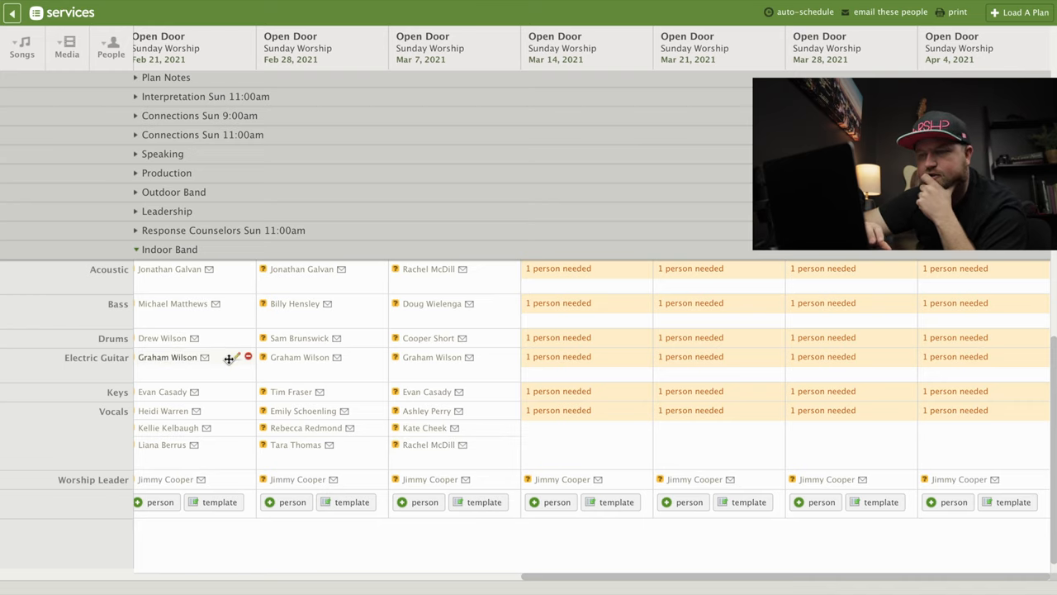
mouse_move(174, 337)
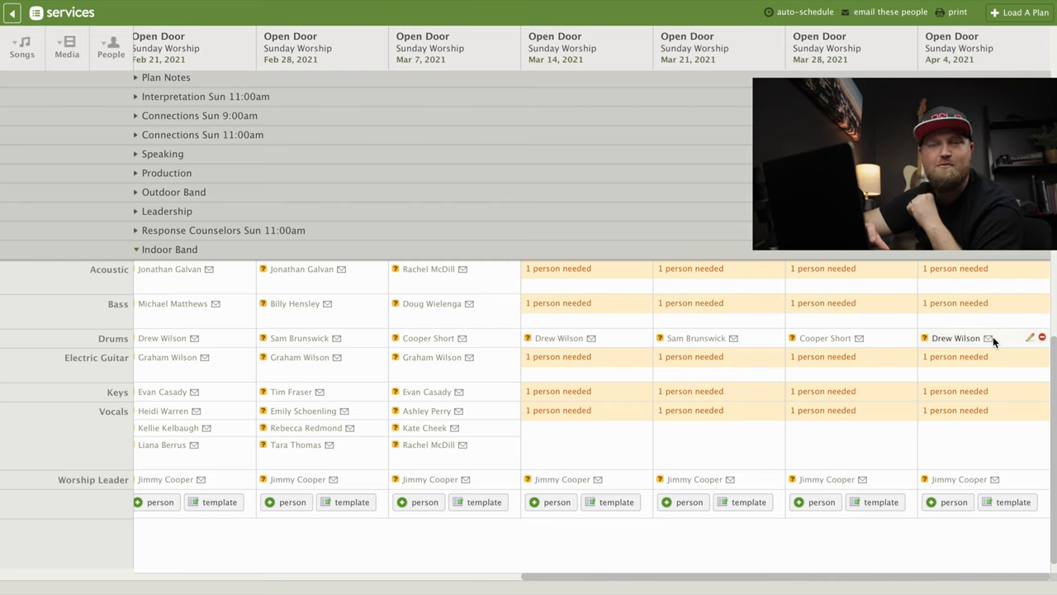
mouse_move(421, 381)
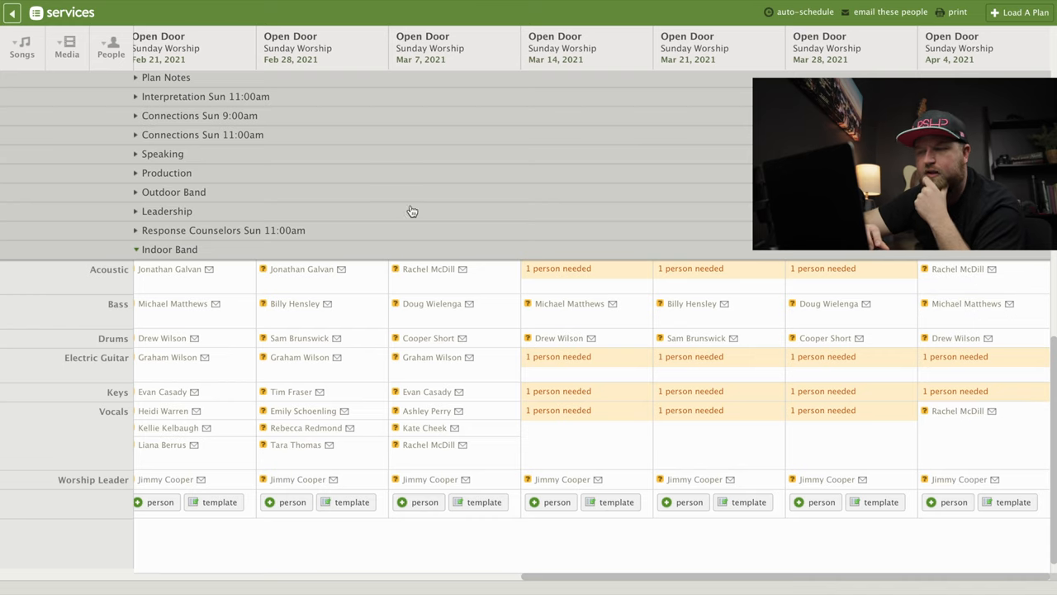
mouse_move(570, 368)
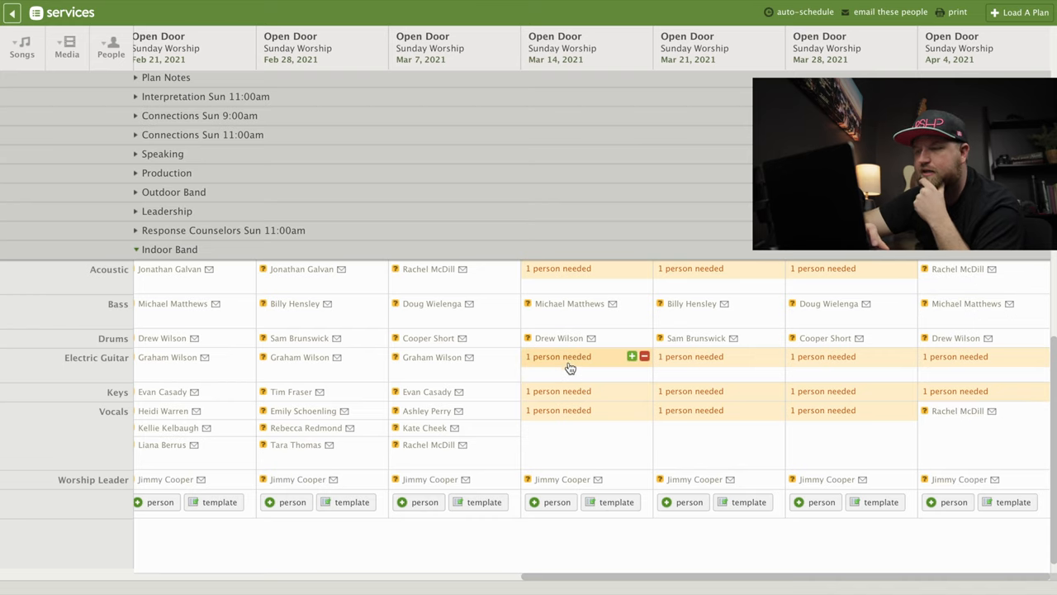
click(632, 356)
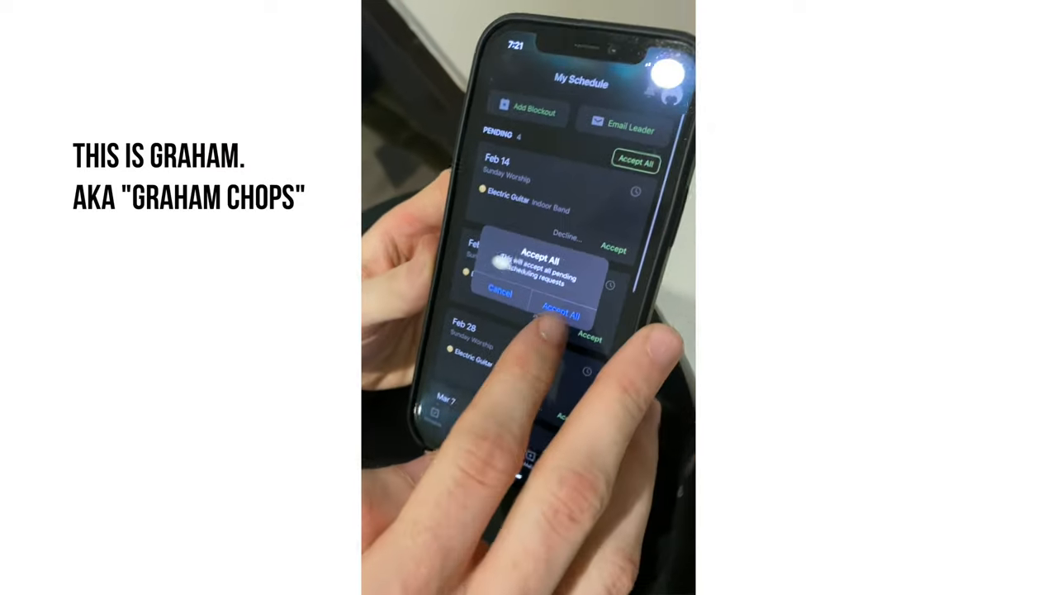
- Confirm Accept All for the four pending Electric Guitar requests
click(560, 312)
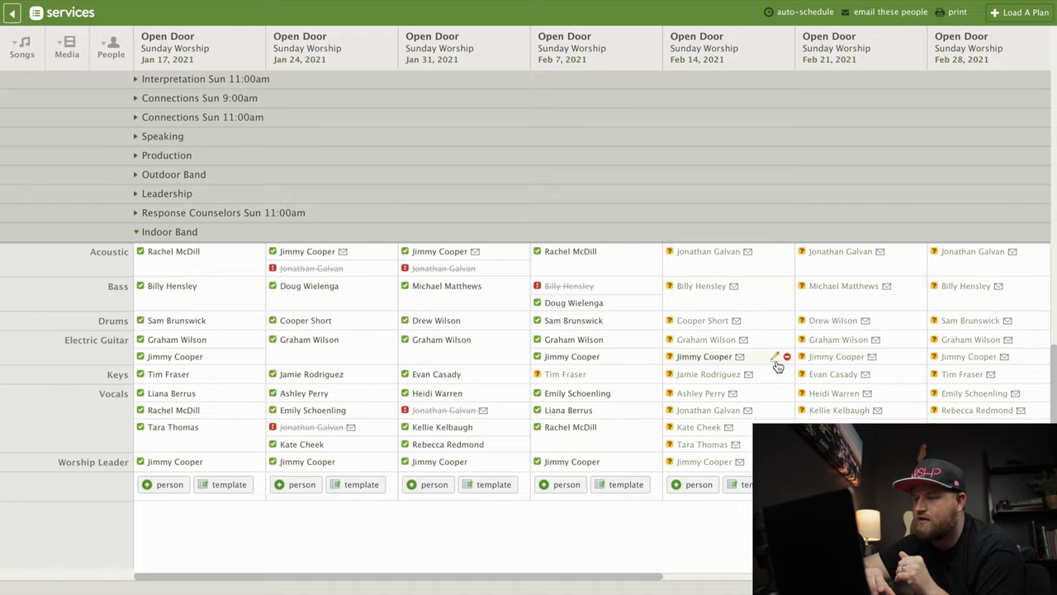
click(775, 356)
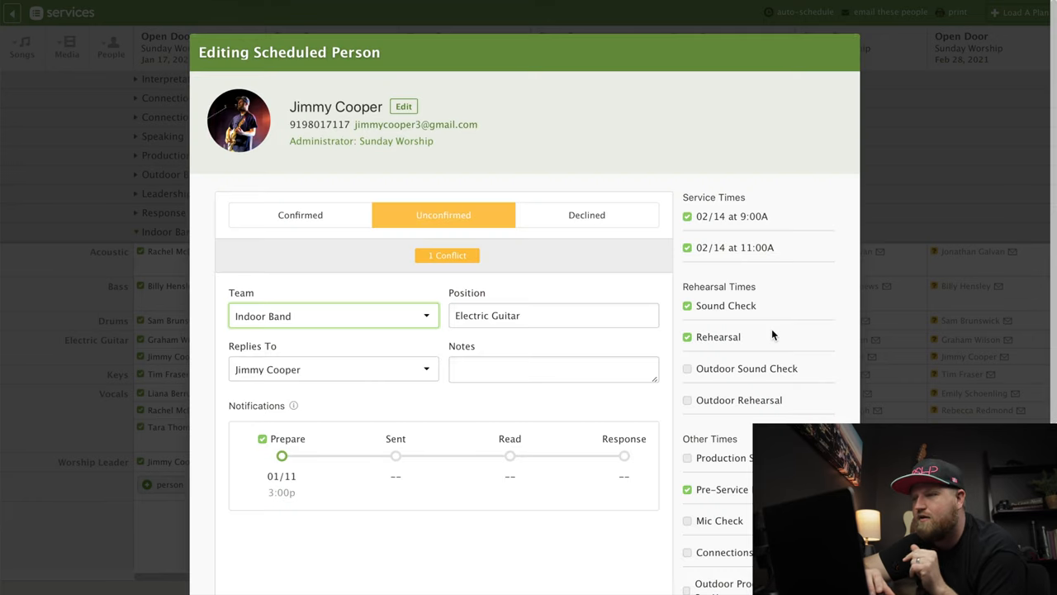
scroll(down, 3)
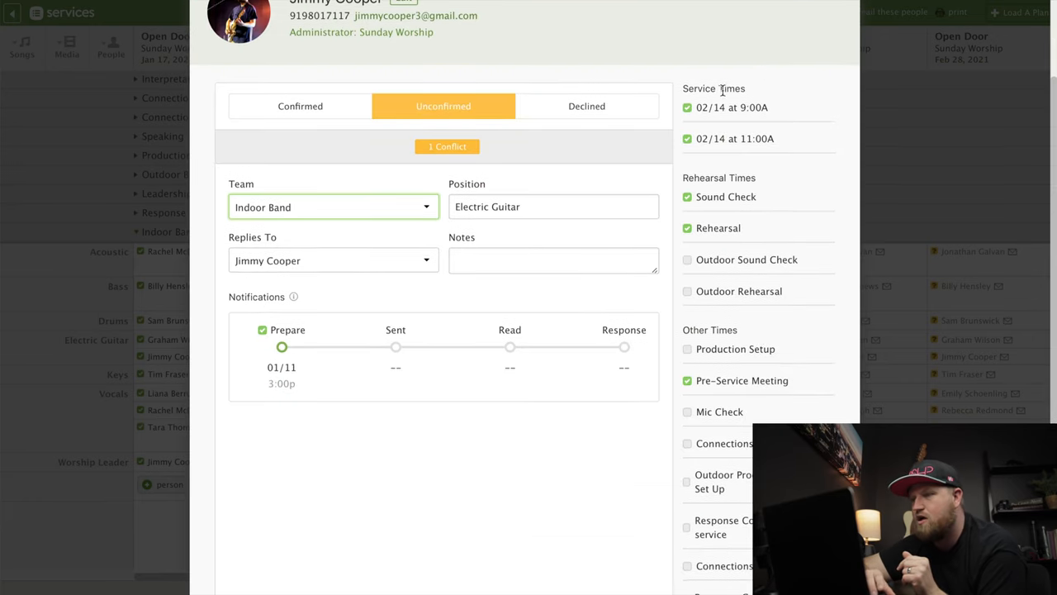
mouse_move(764, 191)
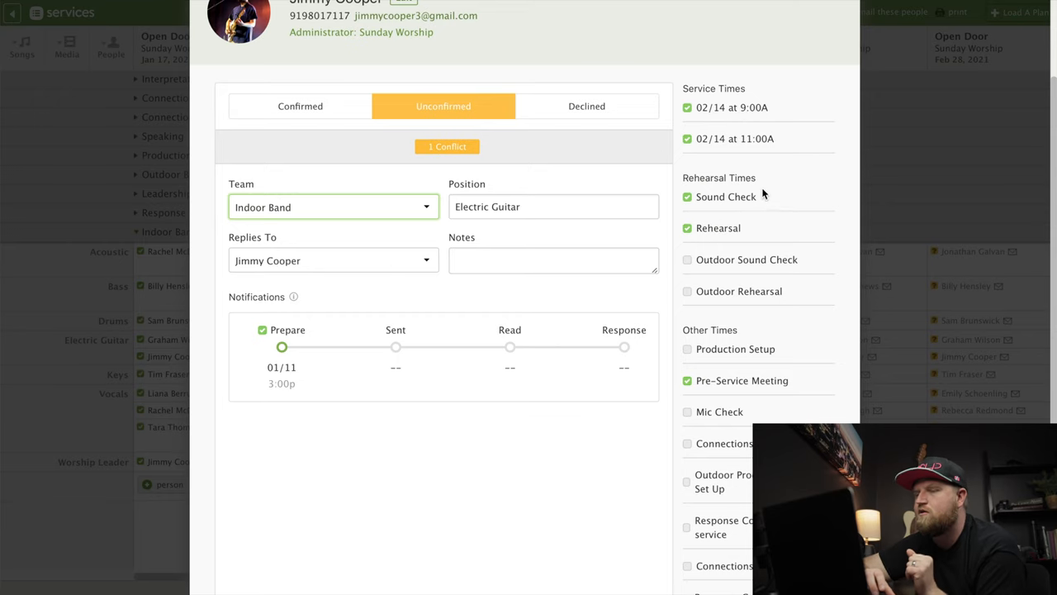
mouse_move(751, 410)
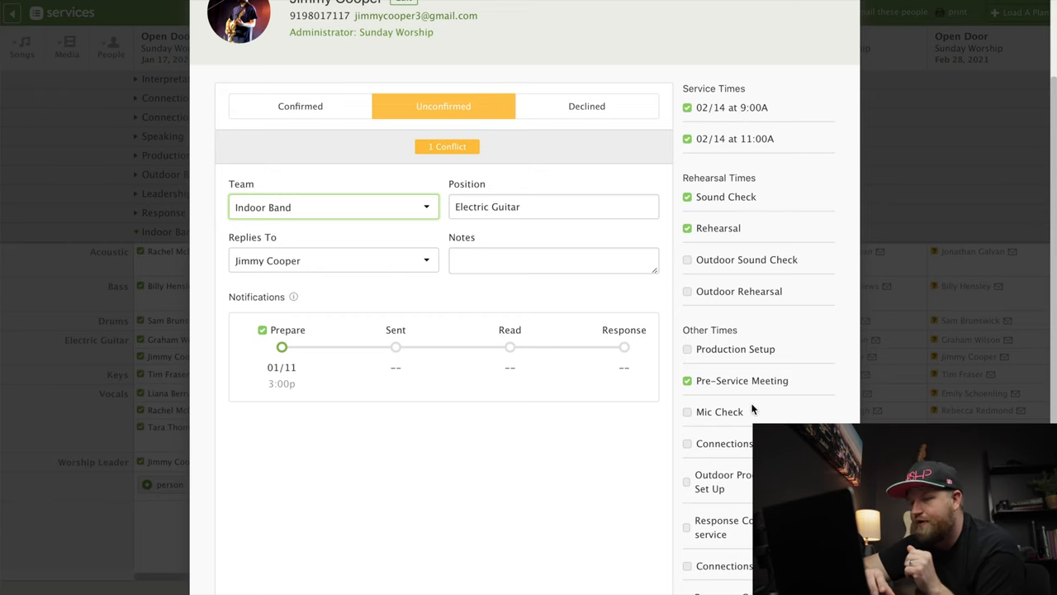
scroll(down, 3)
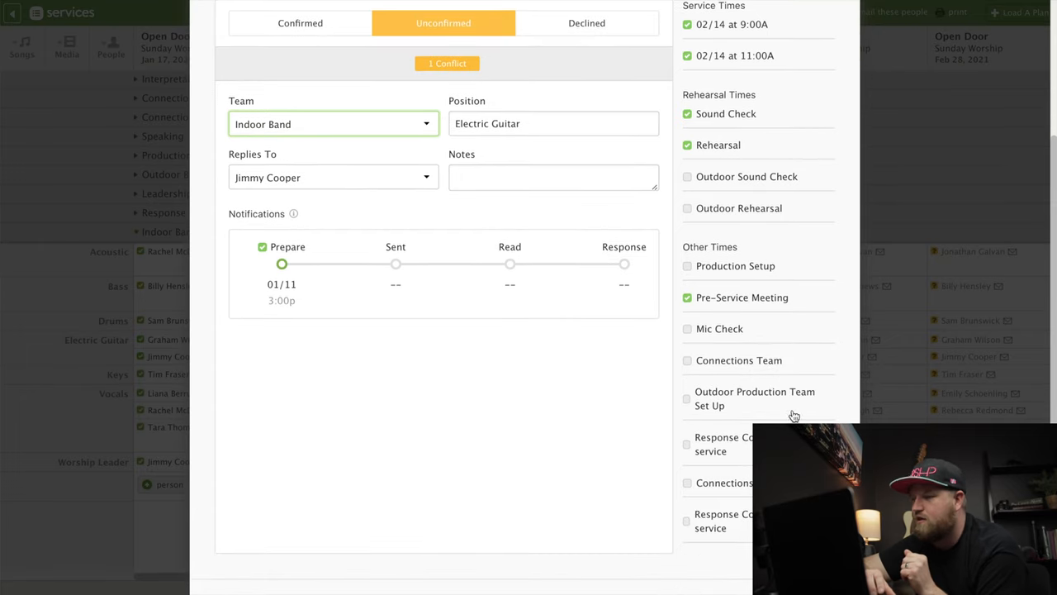
mouse_move(713, 445)
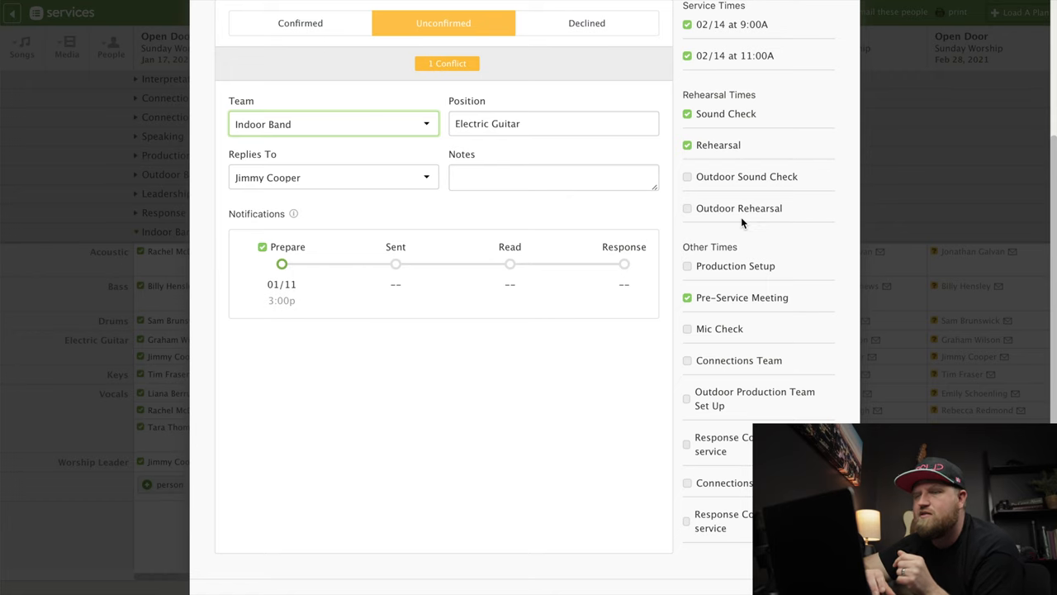
scroll(down, 3)
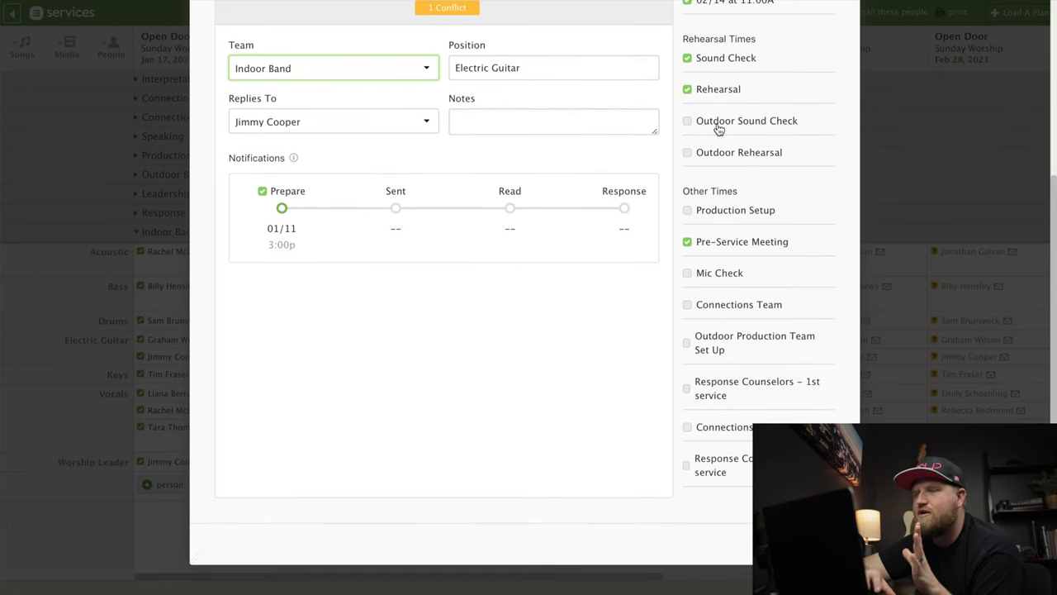
mouse_move(744, 432)
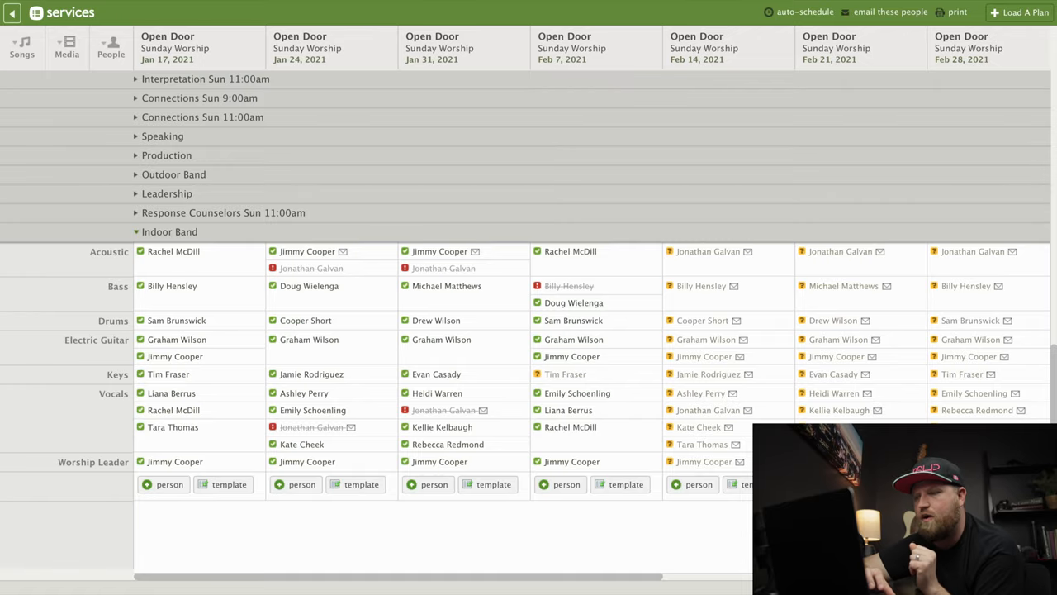
- Scroll the matrix horizontally to review the upcoming weeks' assignments
scroll(right, 3)
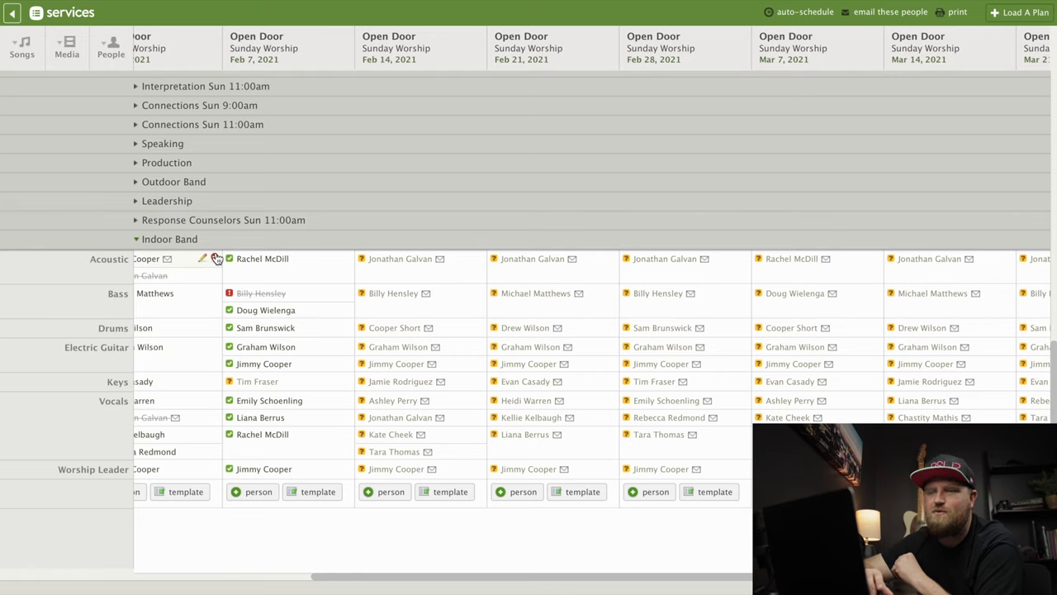
scroll(right, 3)
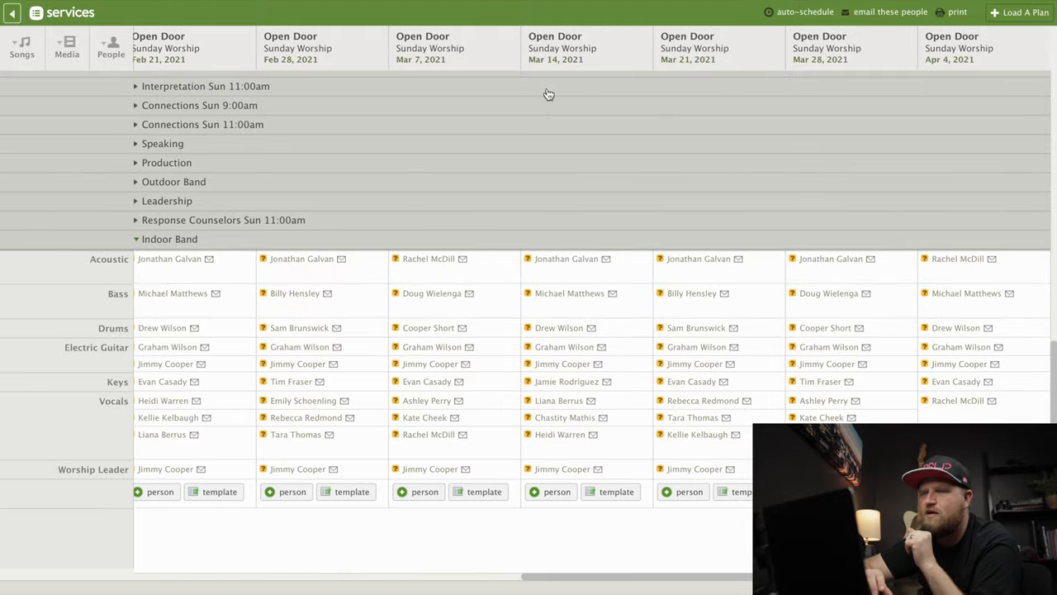
scroll(left, 3)
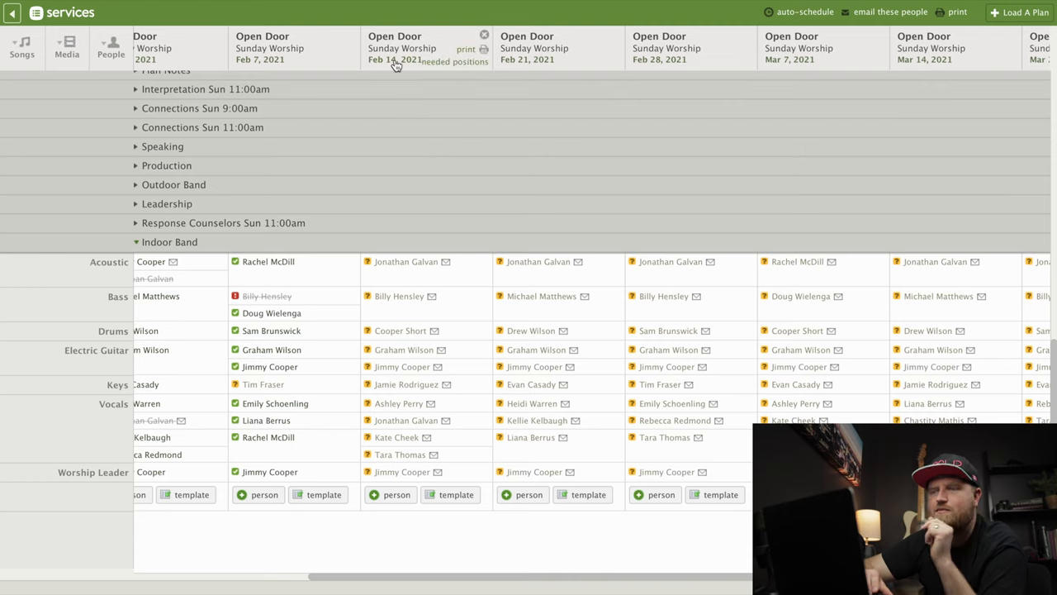
scroll(right, 3)
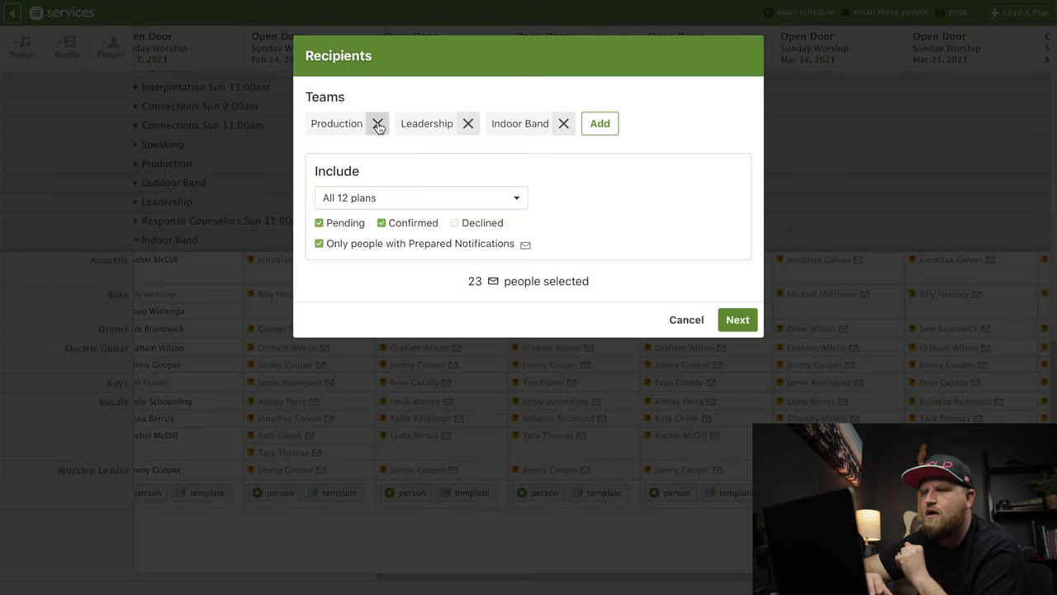
- Target unconfirmed Indoor Band volunteers for the Feb 14–Mar 7 plans, dropping Production
click(378, 123)
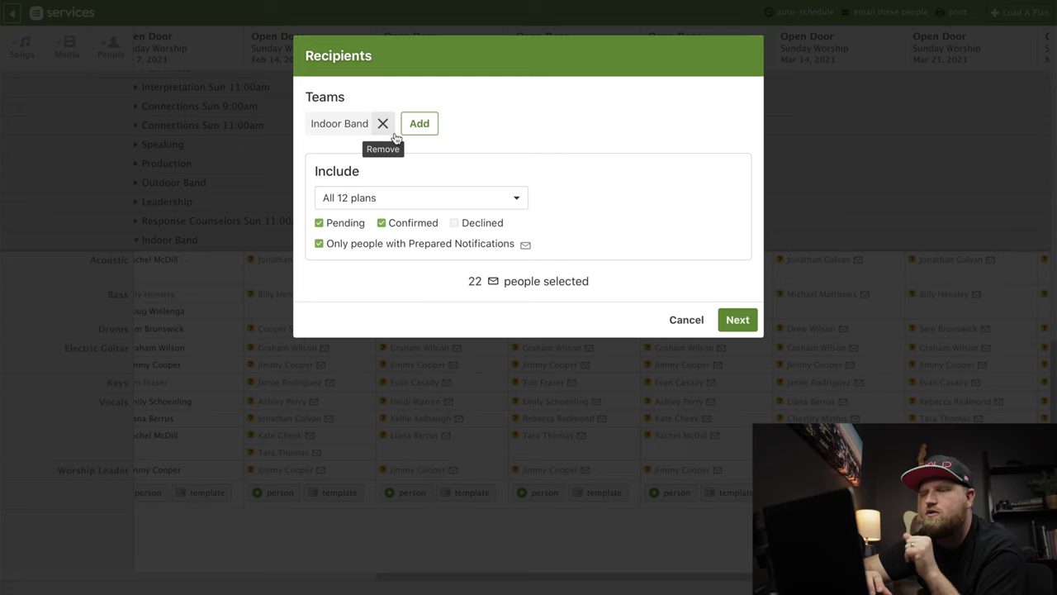
mouse_move(519, 208)
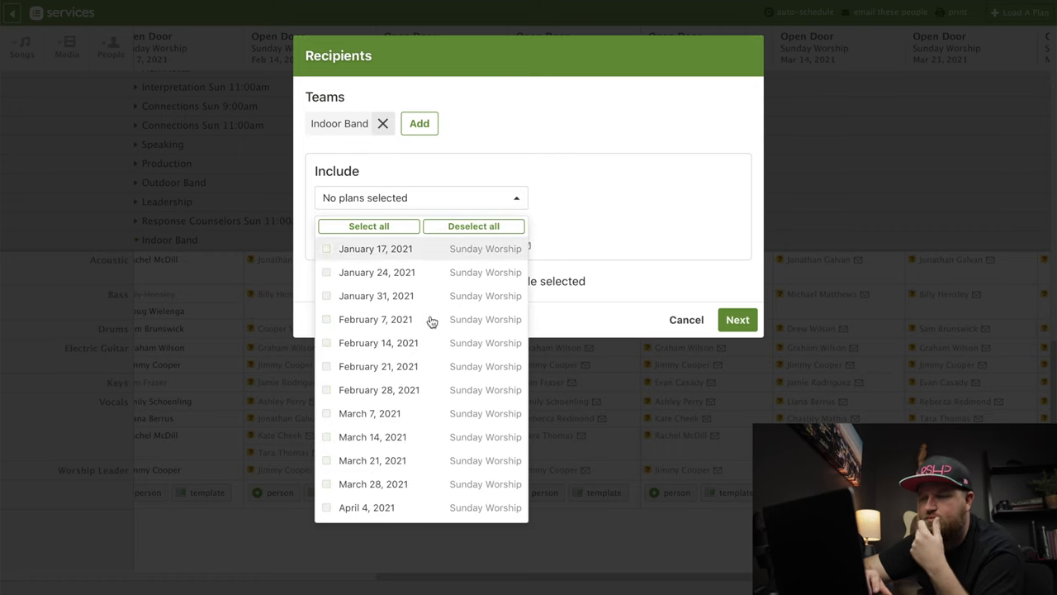
click(326, 342)
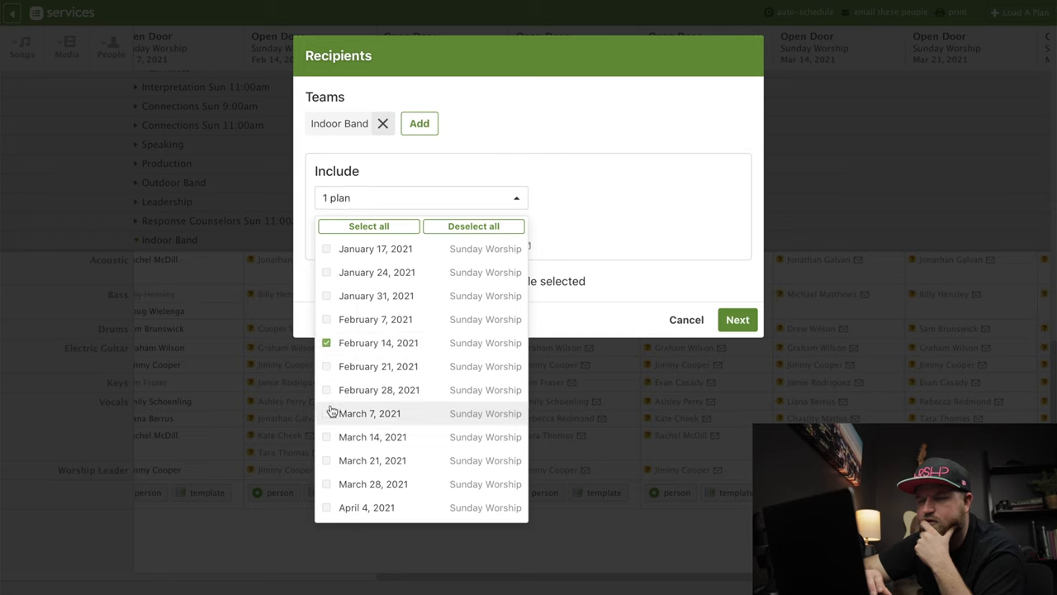
click(326, 366)
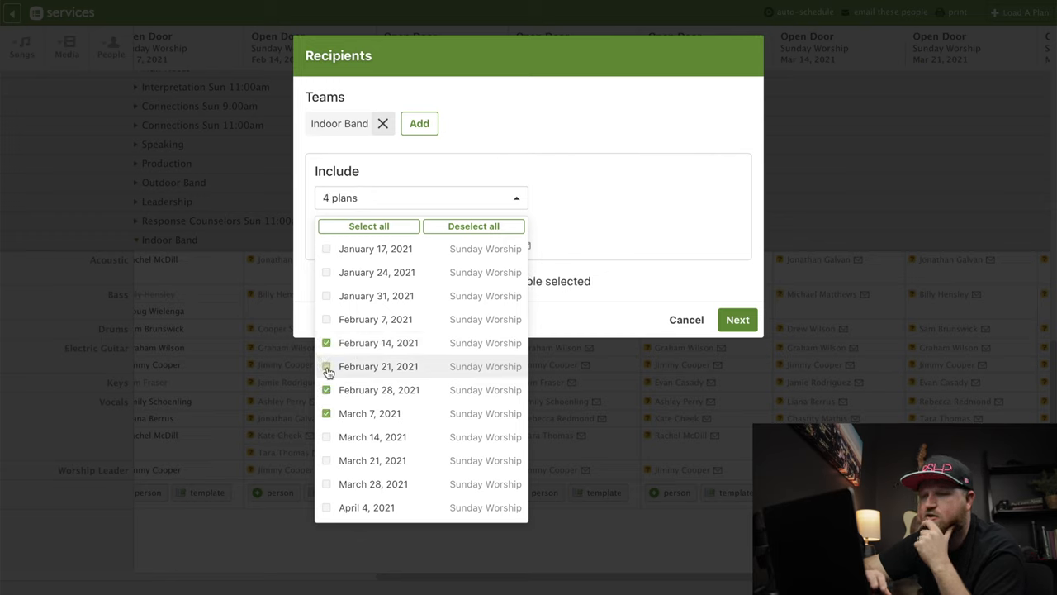
click(421, 197)
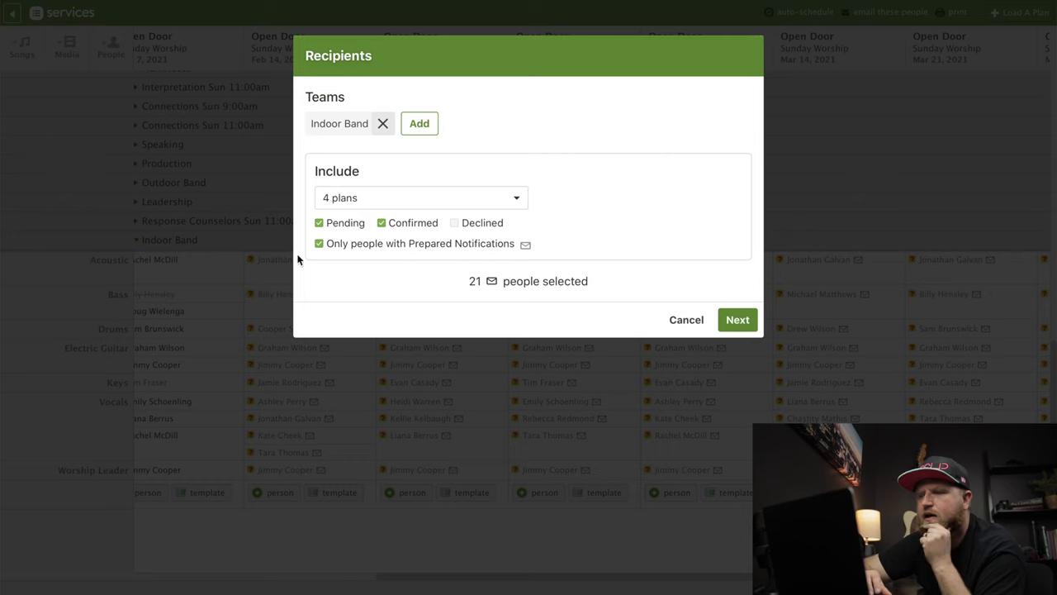
click(381, 223)
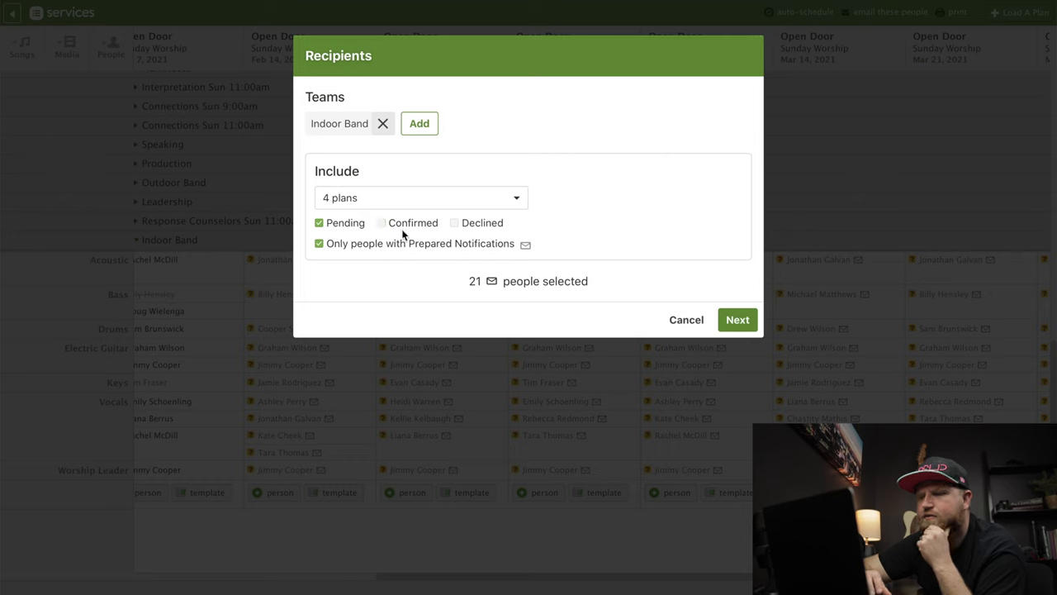
mouse_move(525, 183)
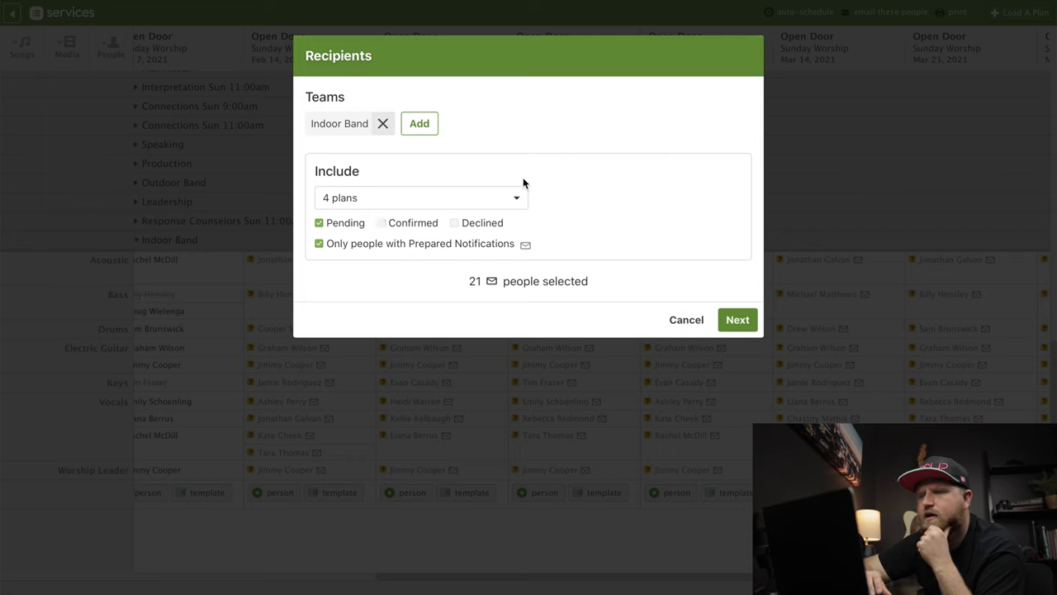
click(736, 320)
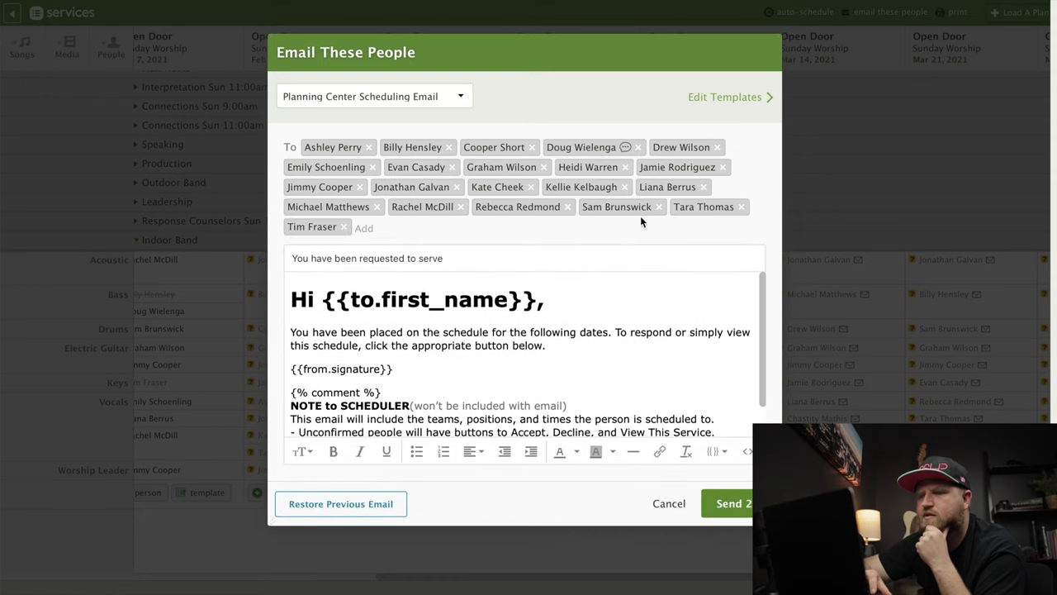
- Write and send the request email to 21 Indoor Band volunteers, then dismiss the confirmation
text(lkjdflk)
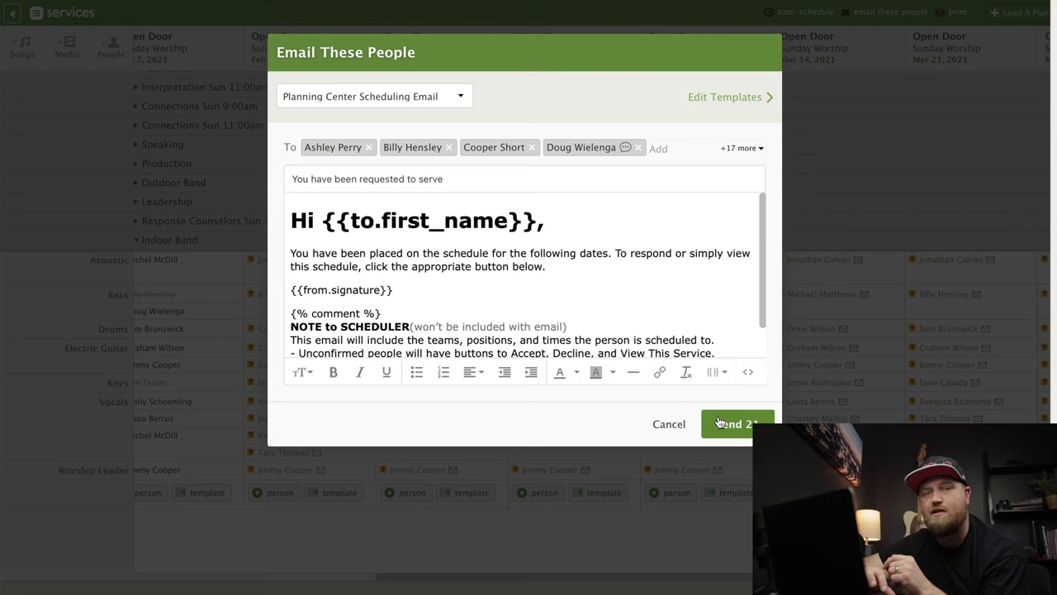
click(736, 424)
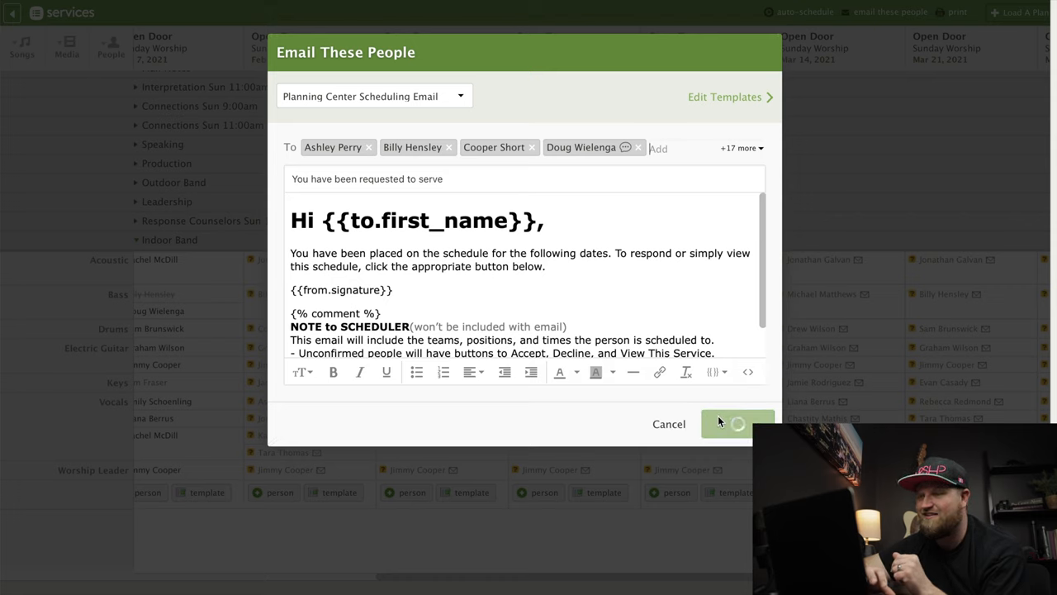
click(737, 424)
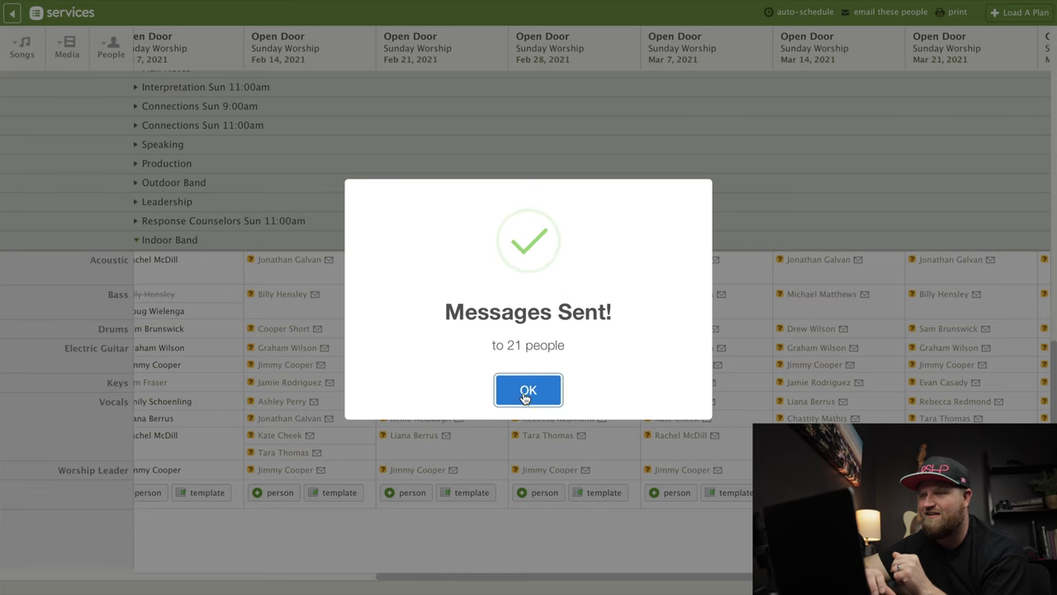
click(528, 390)
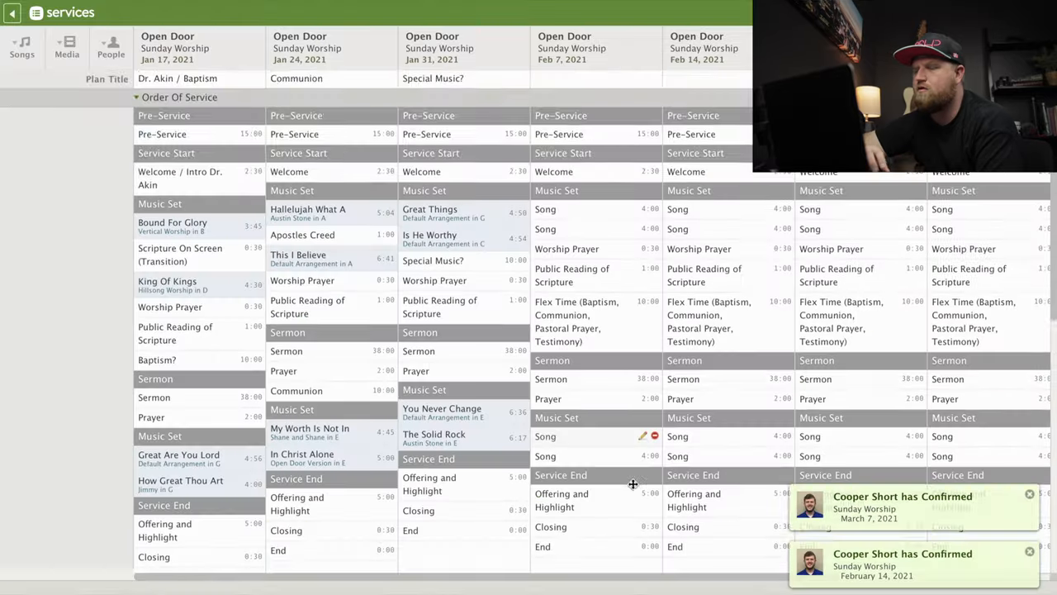
scroll(down, 3)
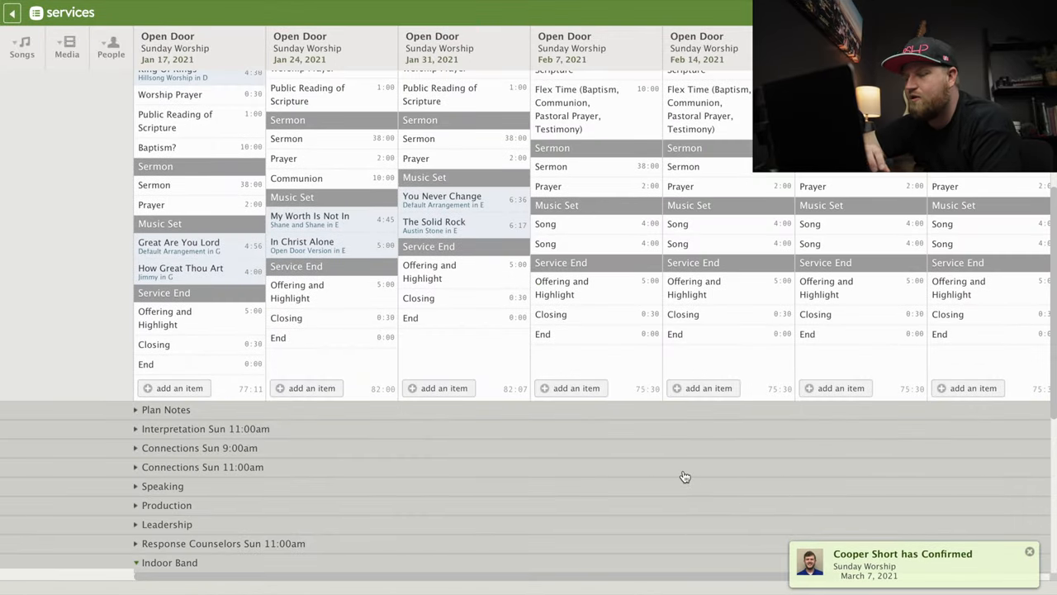
scroll(down, 3)
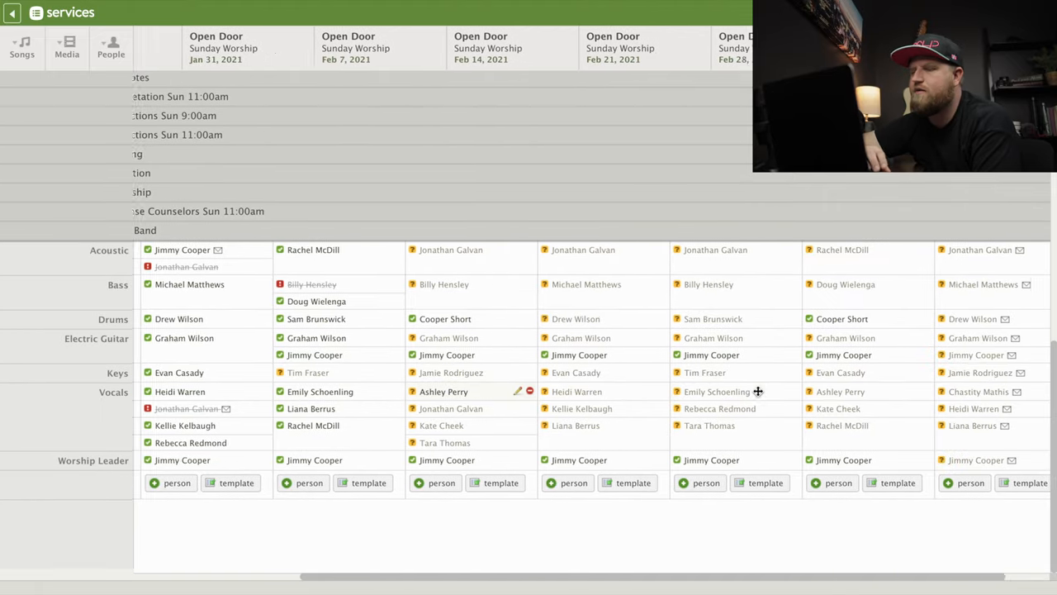